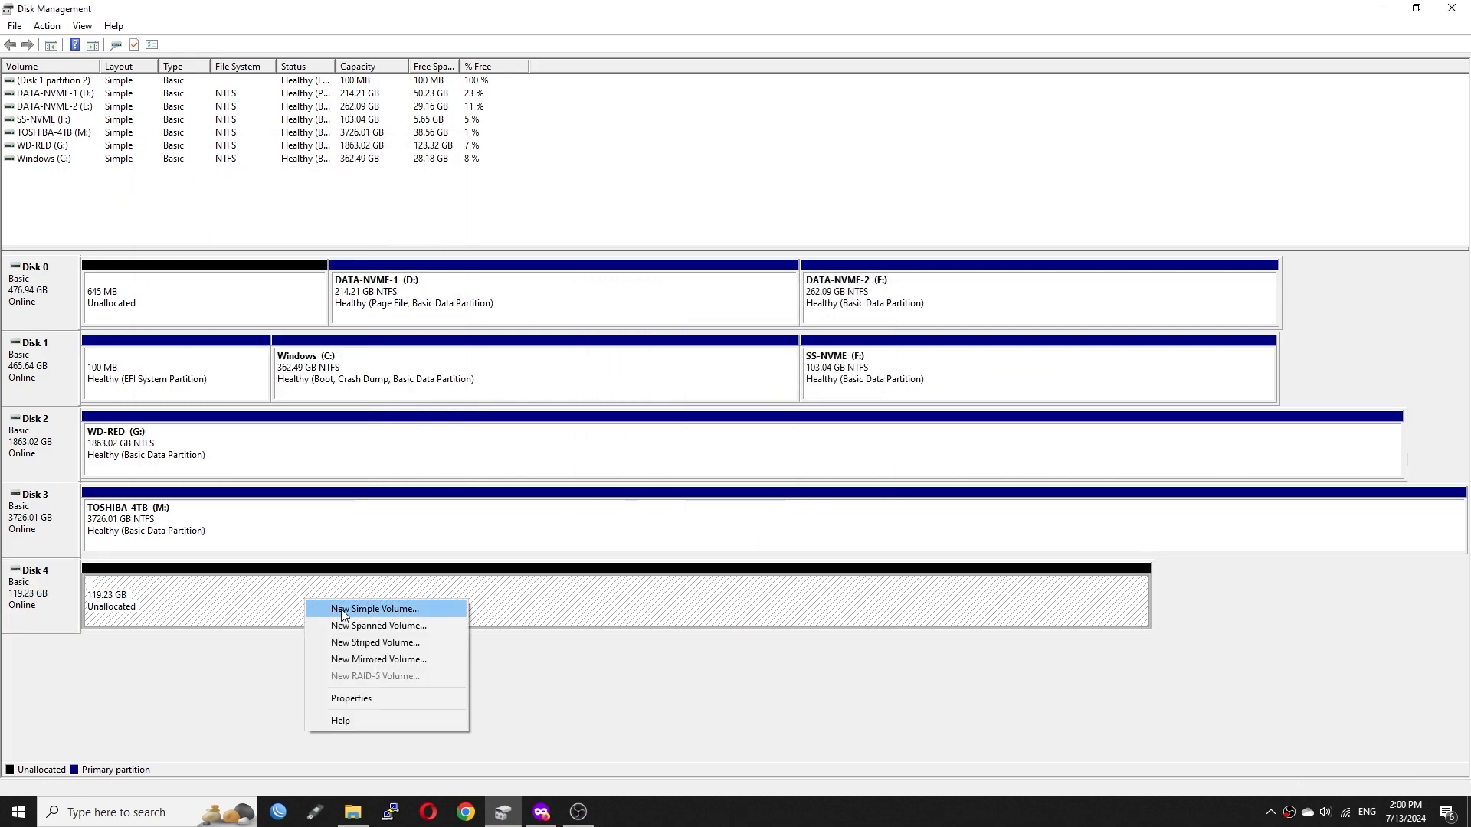
# Create an NTFS simple volume on Disk 4's 119.23 GB unallocated space as New Volume, letter H
pyautogui.click(374, 609)
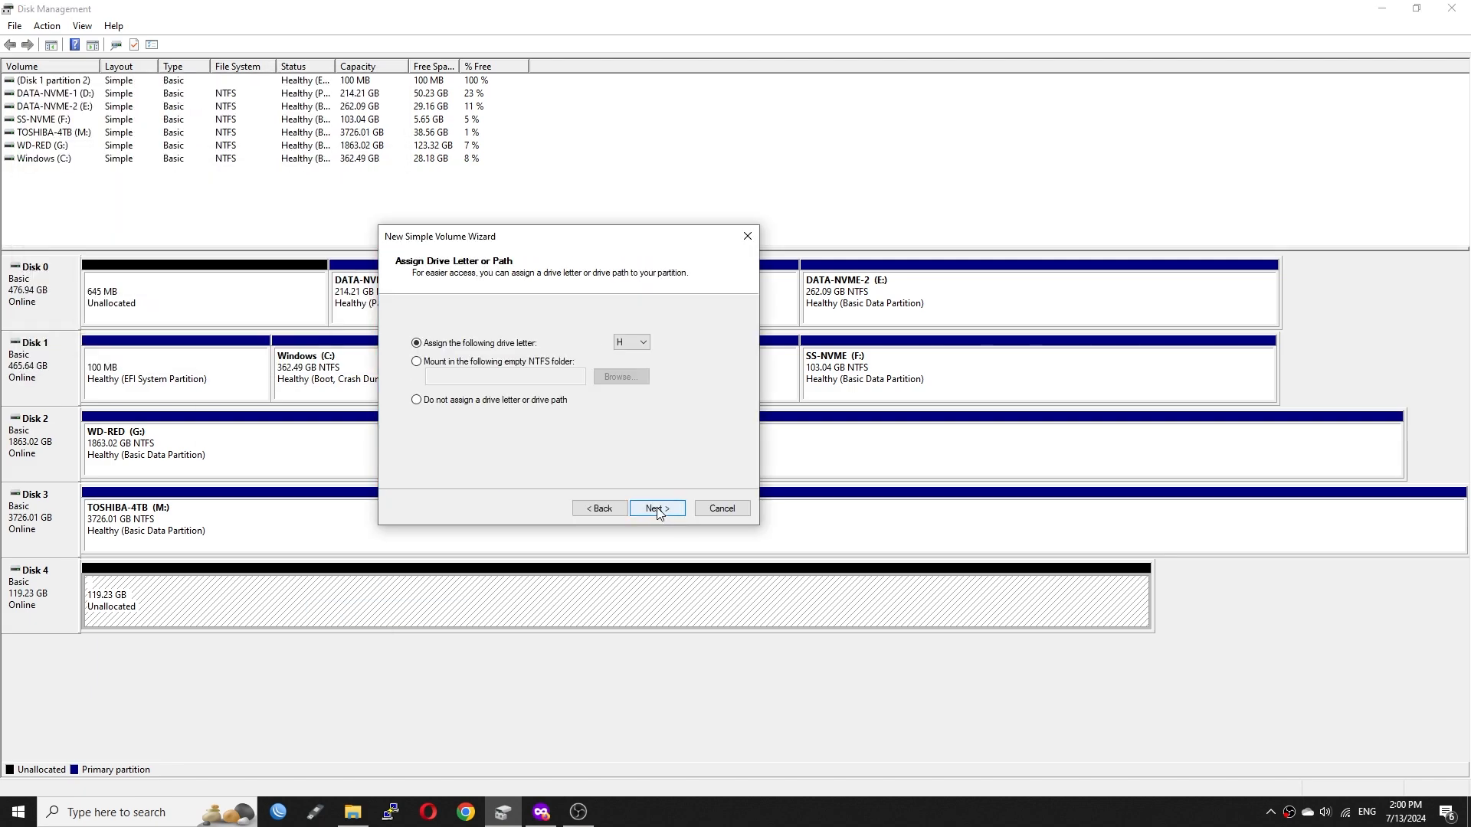
pyautogui.click(656, 507)
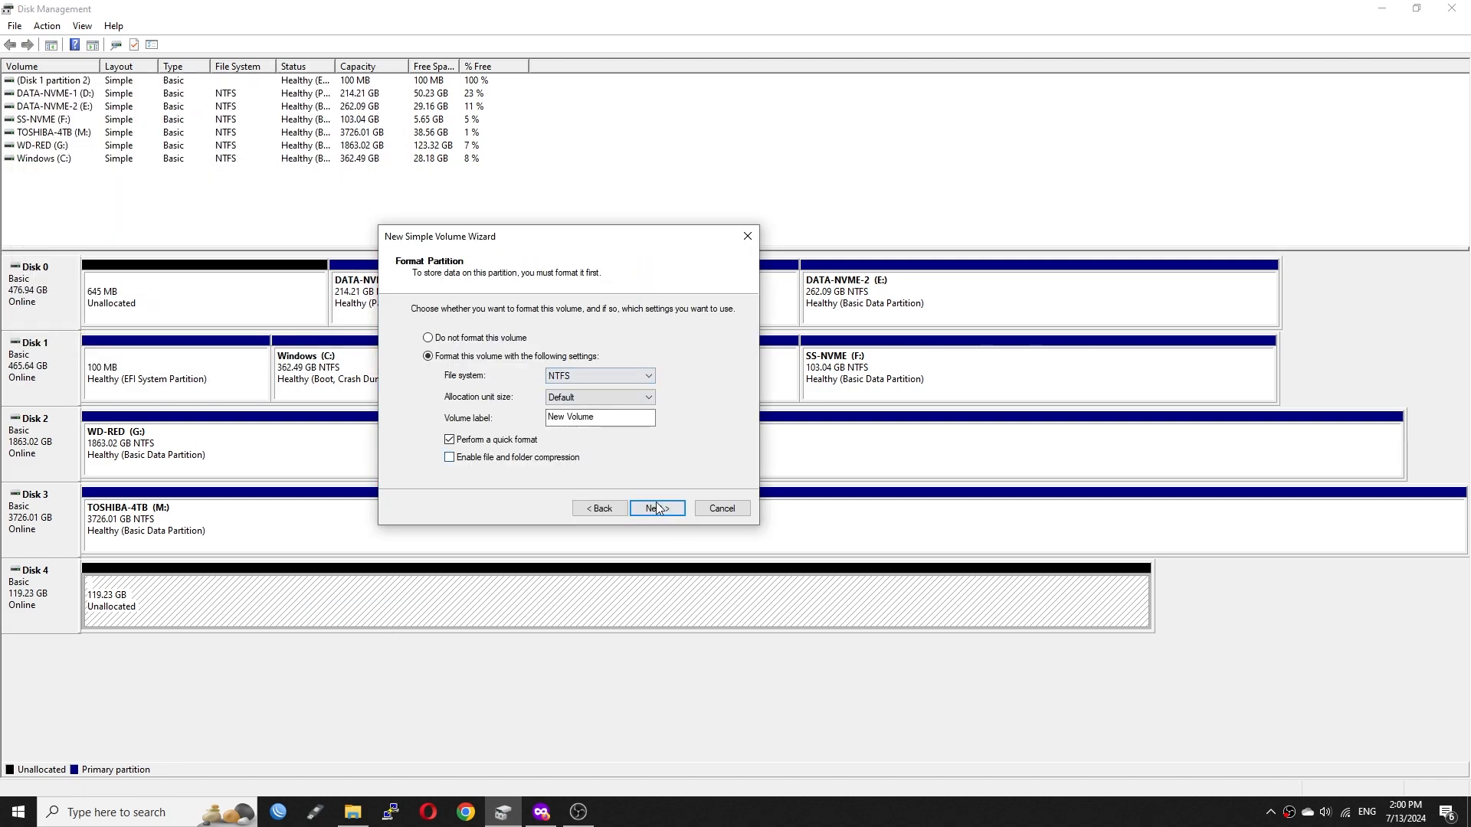
pyautogui.click(653, 507)
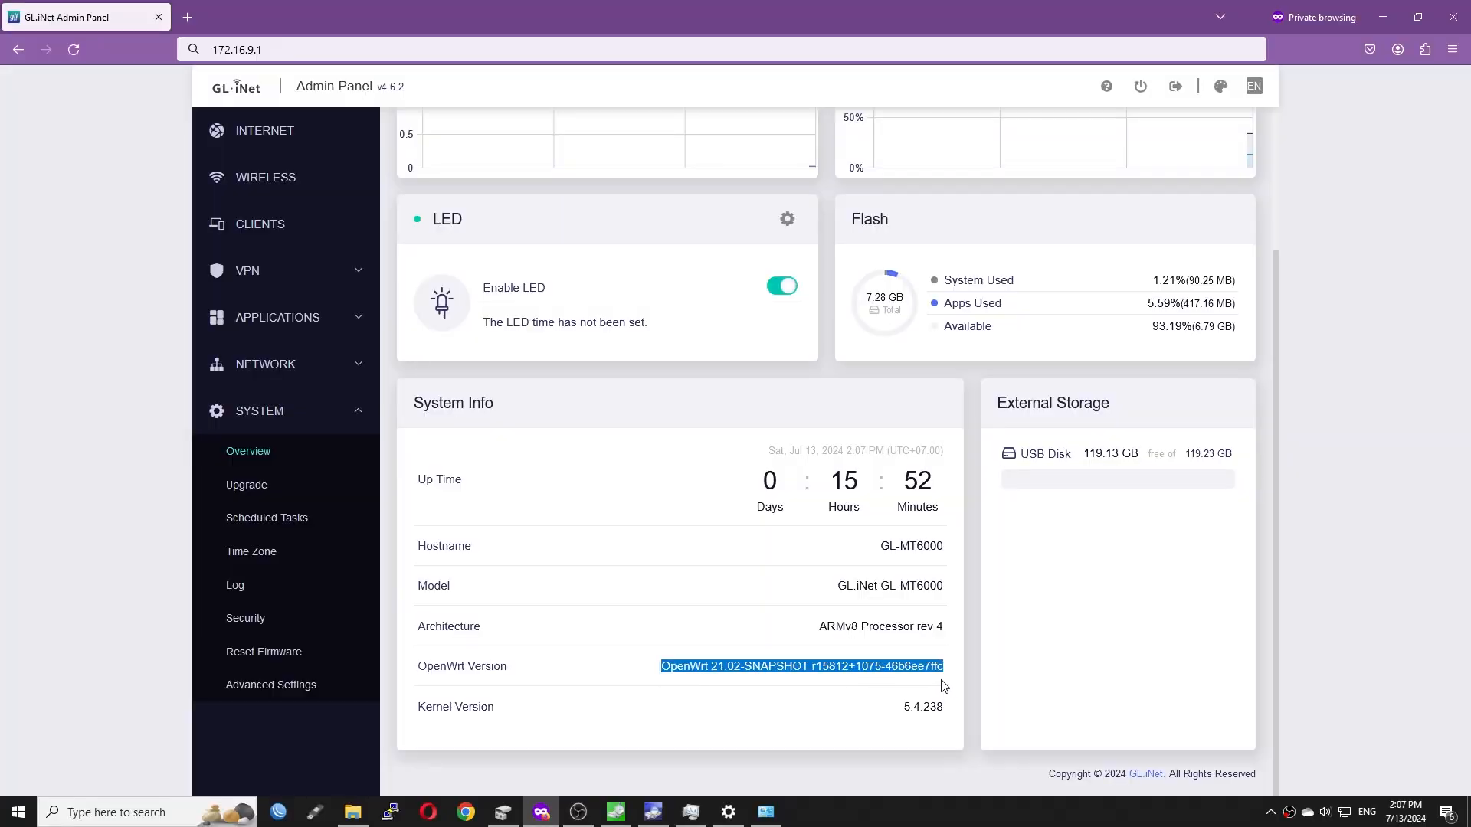
# Confirm firmware 4.6.2 is current on the Upgrade page and expand the Network and Applications menus
pyautogui.click(246, 485)
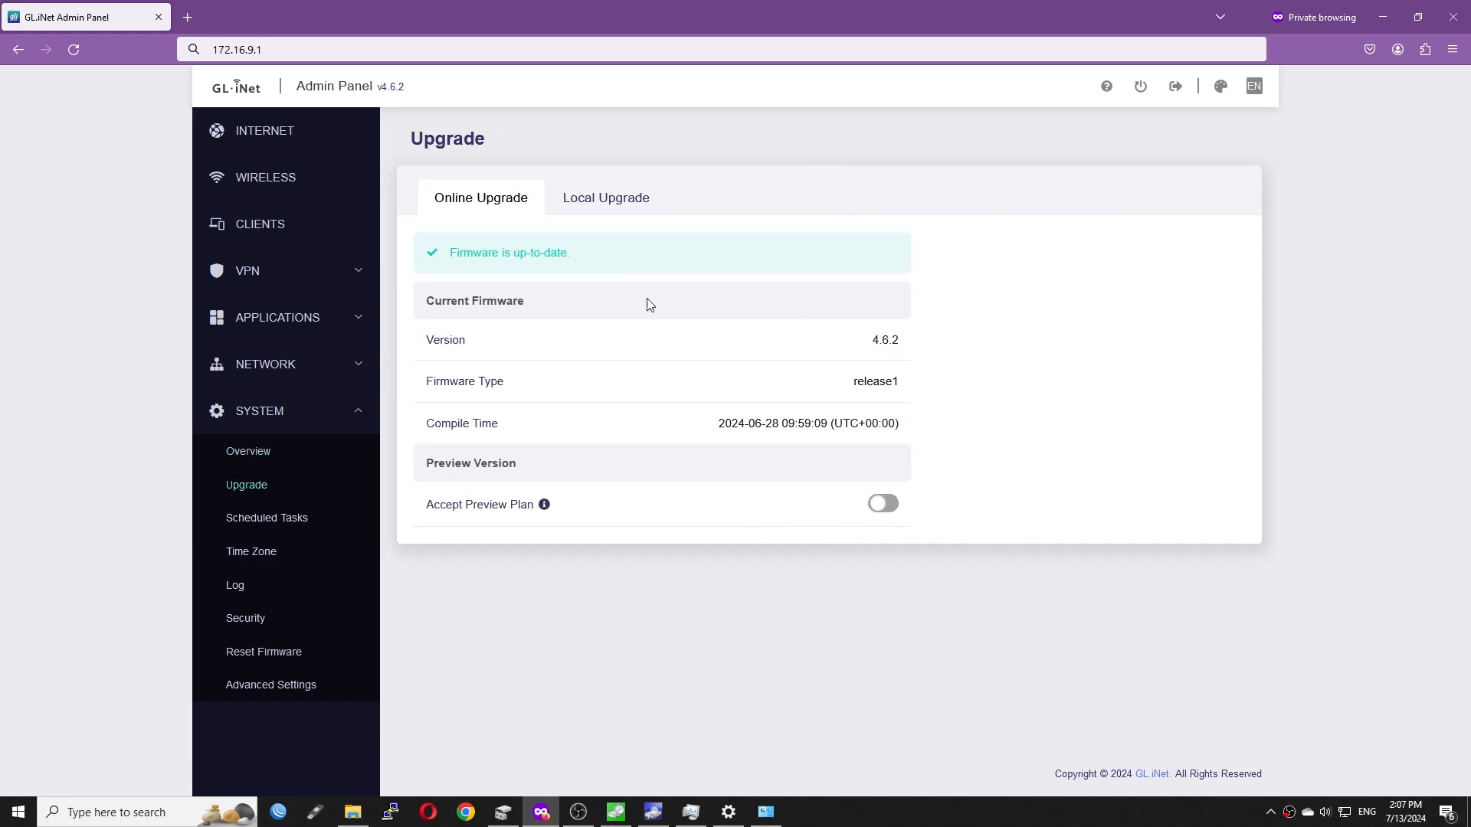
pyautogui.moveTo(703, 427)
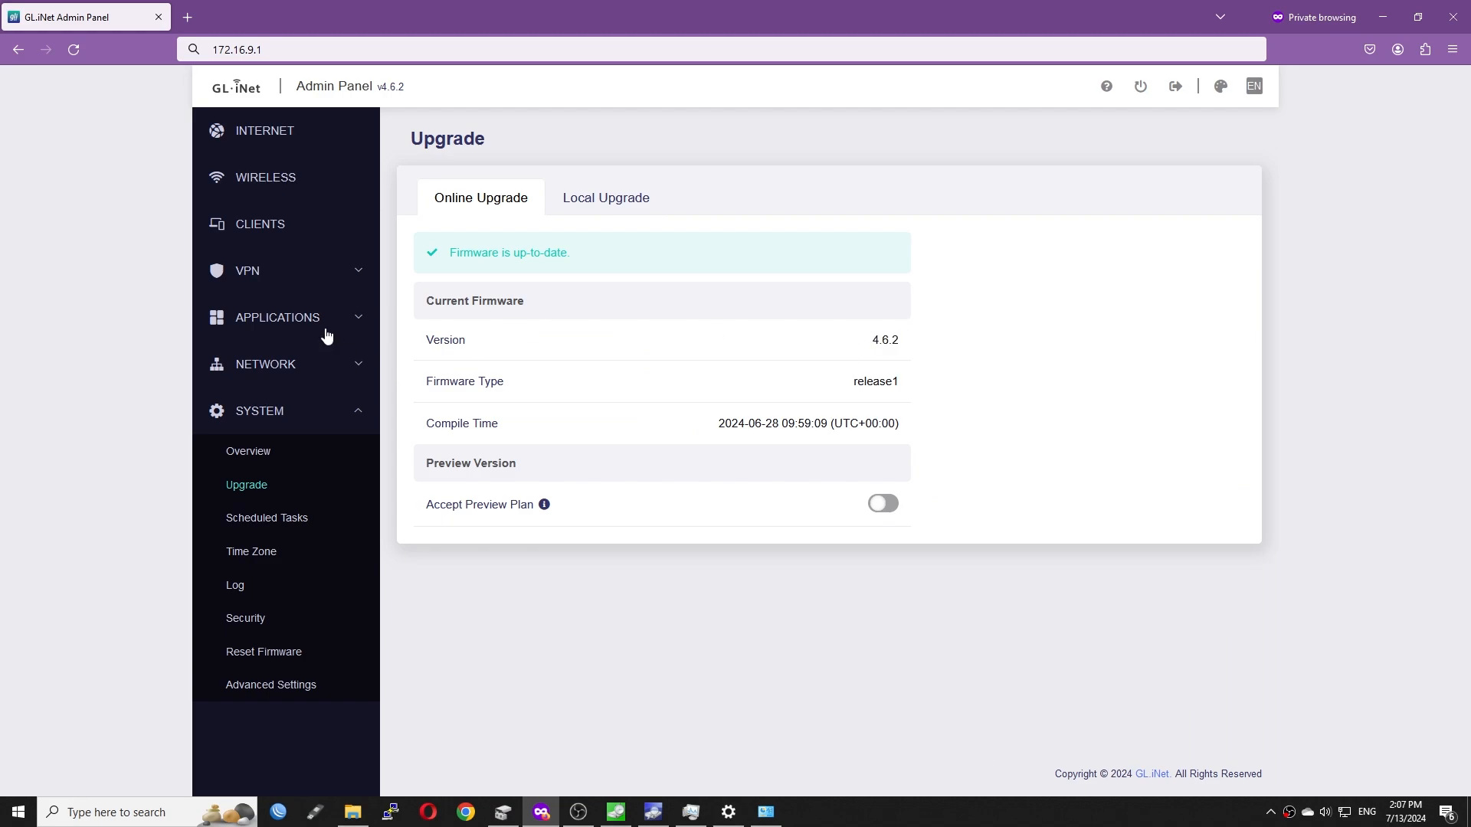
pyautogui.click(266, 364)
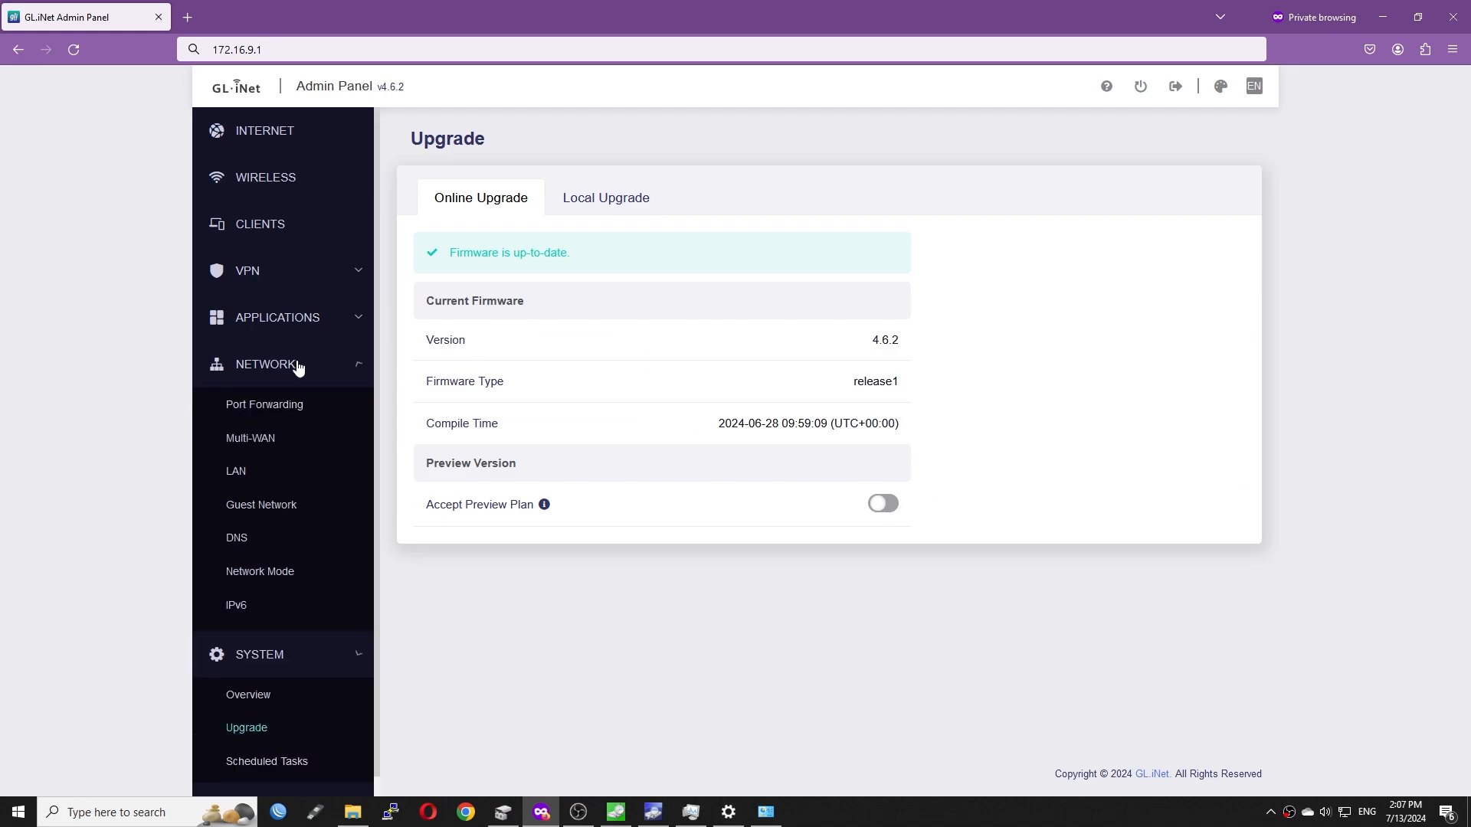
pyautogui.click(276, 317)
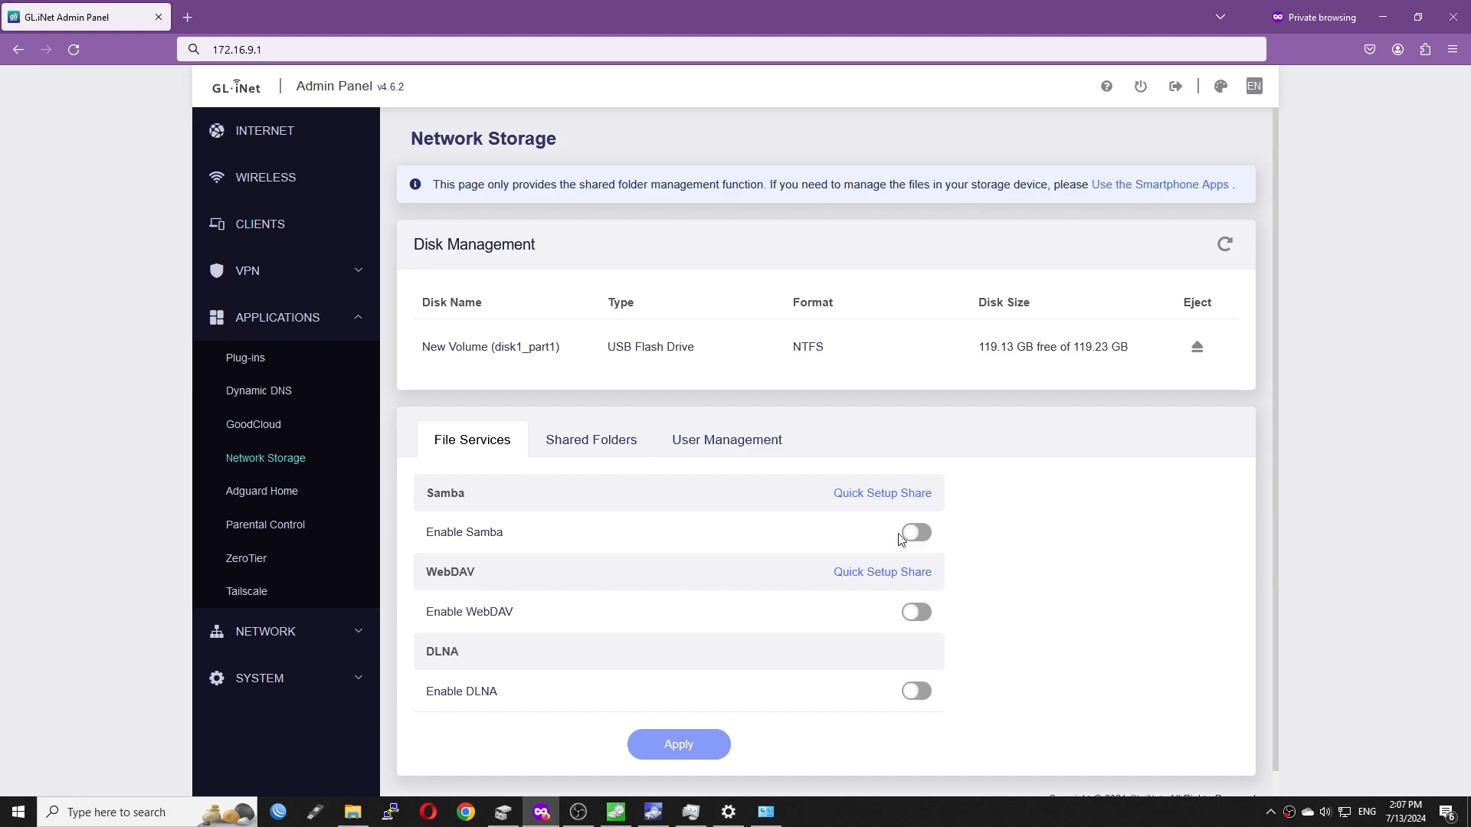
# Enable Samba in Network Storage, apply it, and view the empty Shared Folders list
pyautogui.click(915, 532)
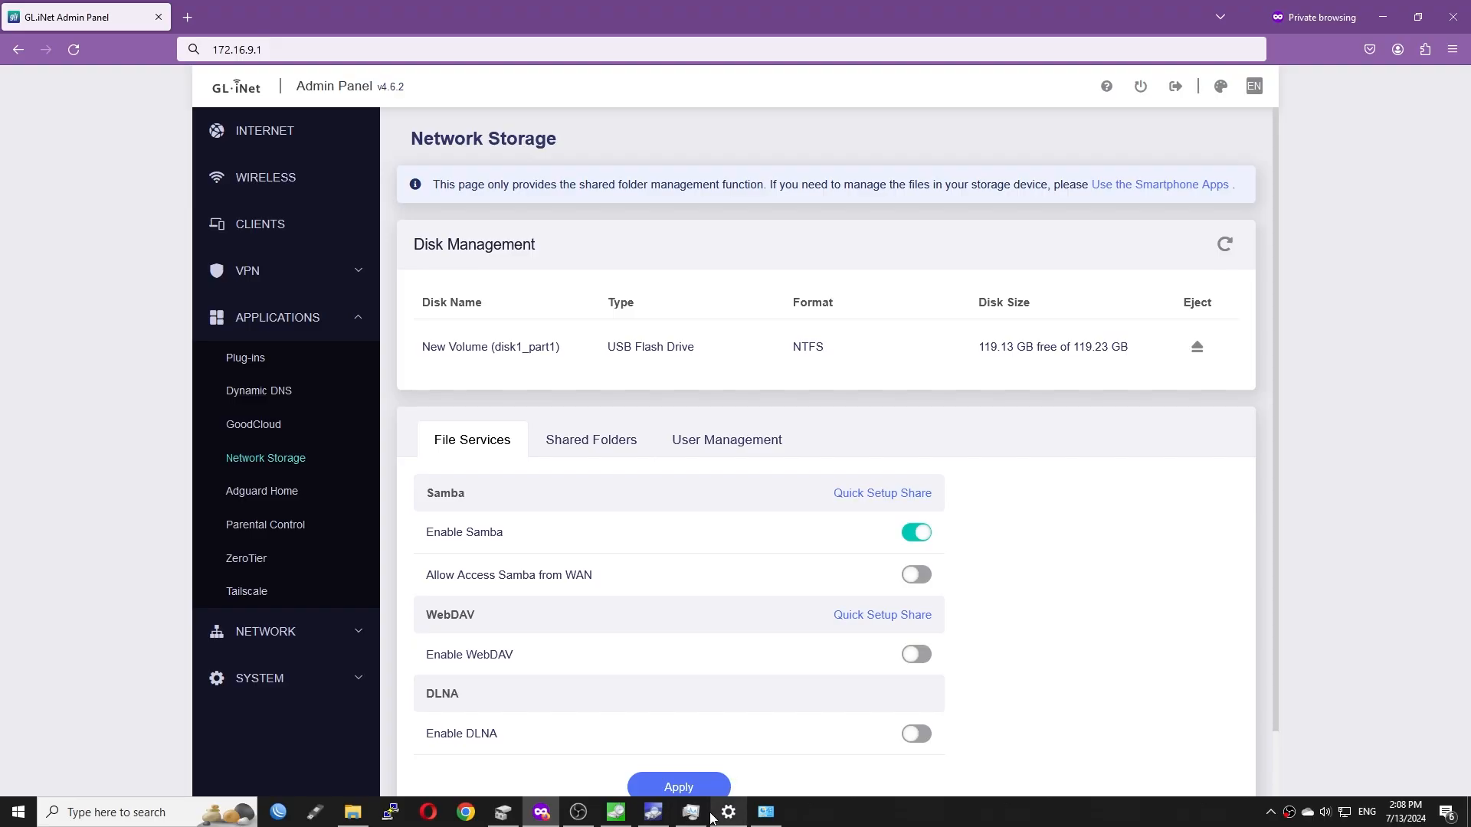
pyautogui.click(678, 786)
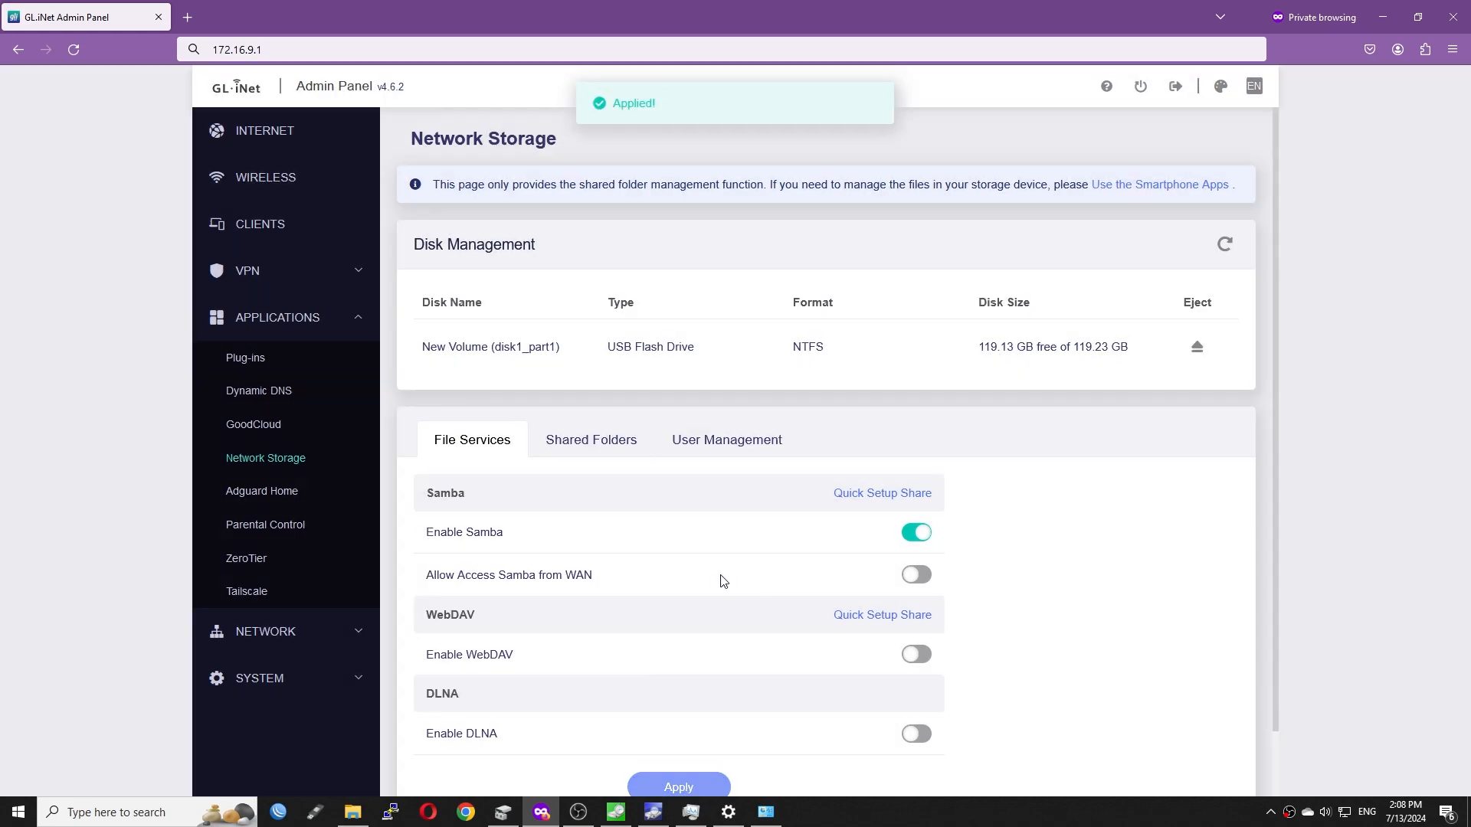
pyautogui.click(591, 439)
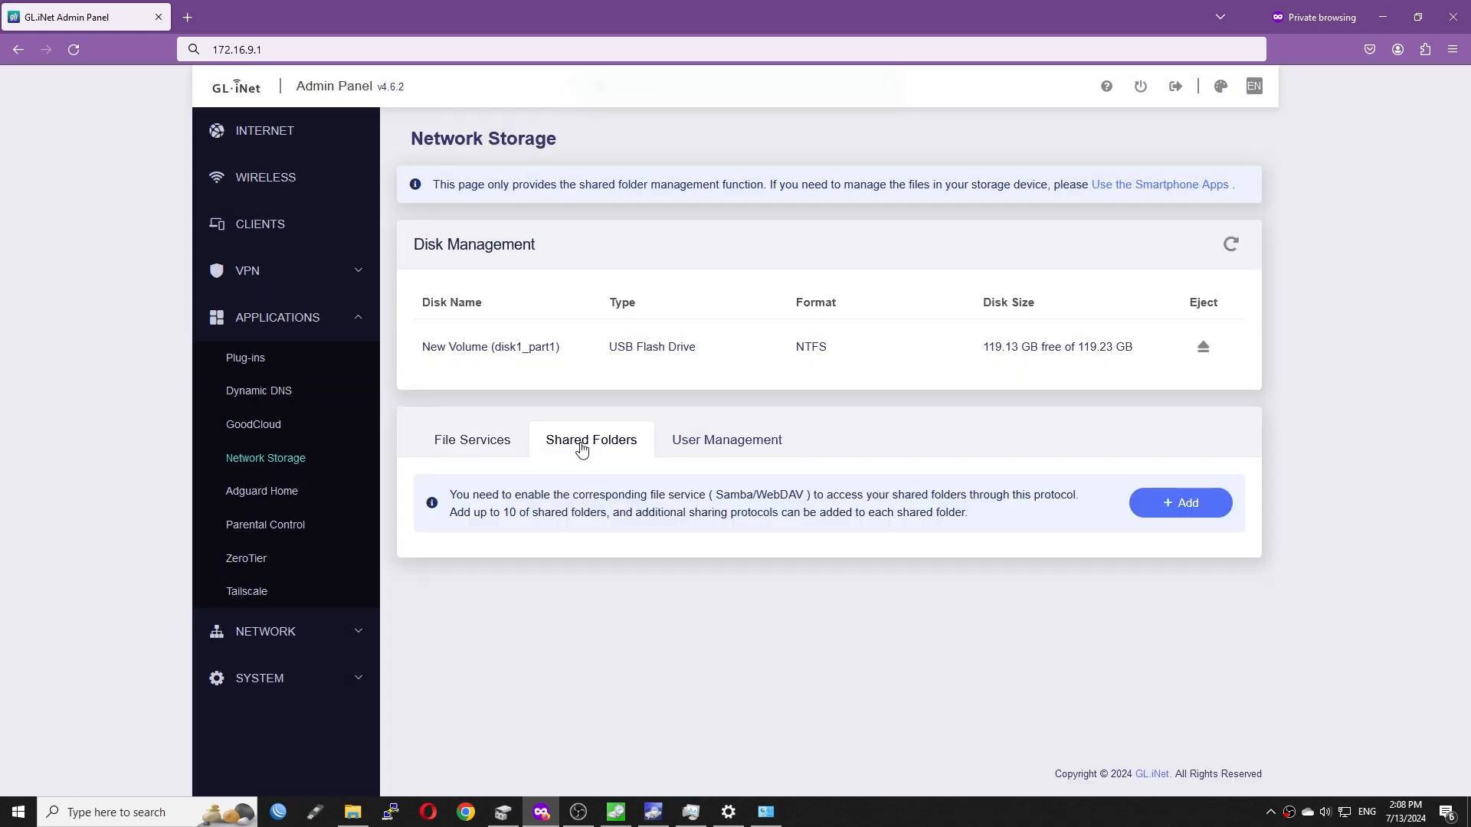
# Share disk1_part1 over Samba as mt6000_nas with a new user test and apply it
pyautogui.click(1179, 501)
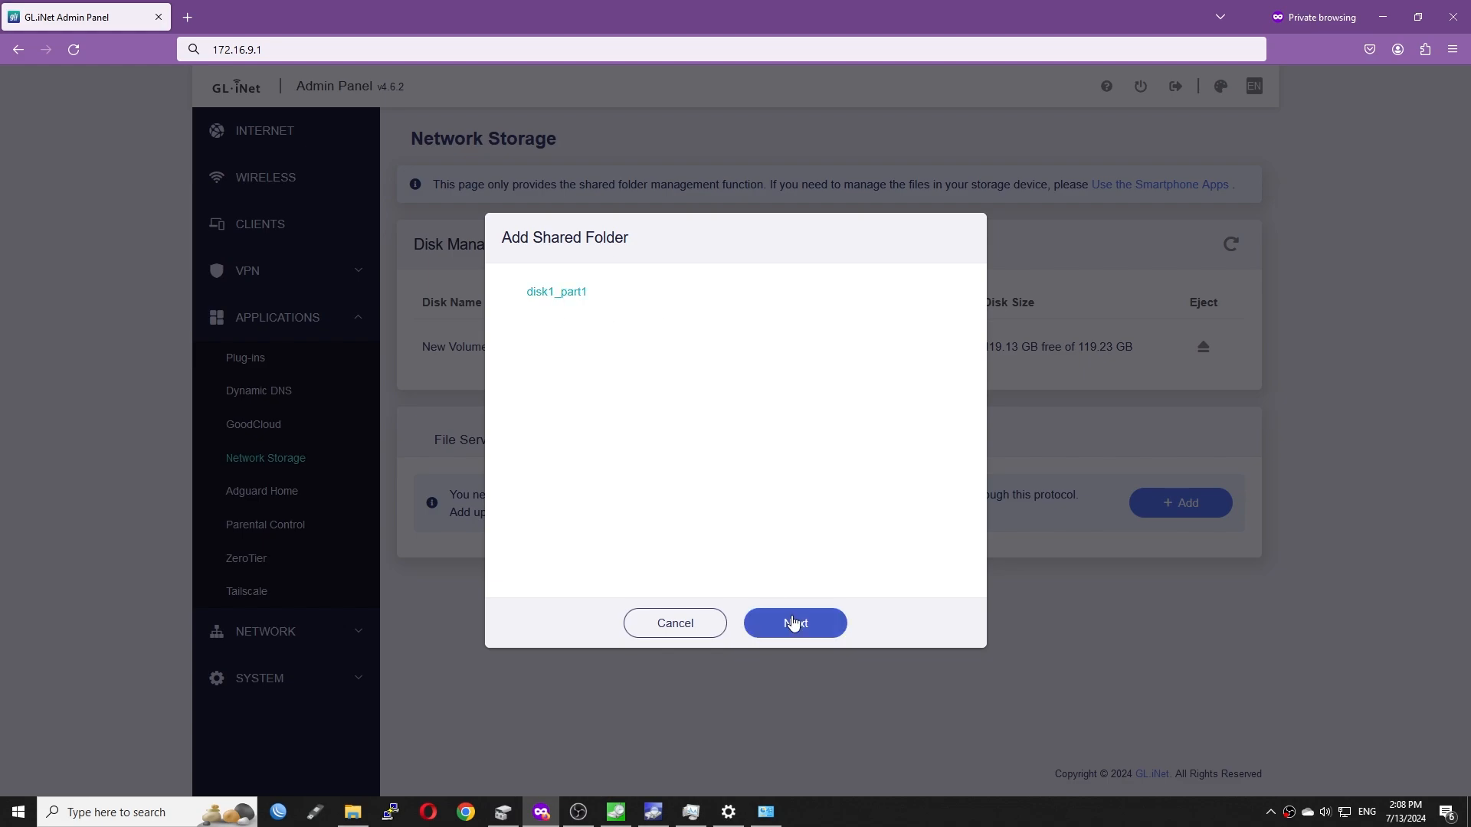
pyautogui.click(794, 623)
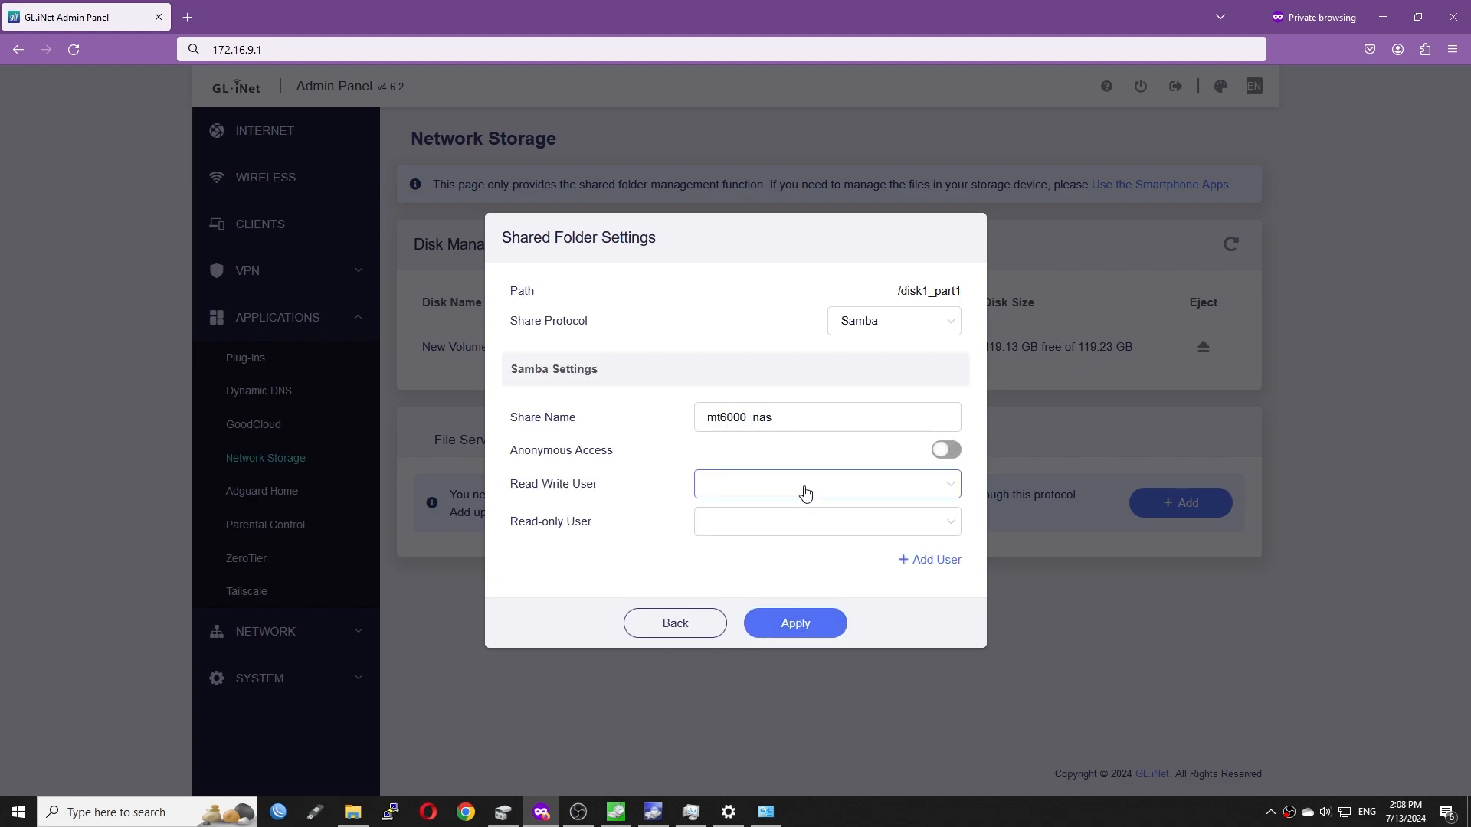
pyautogui.click(929, 559)
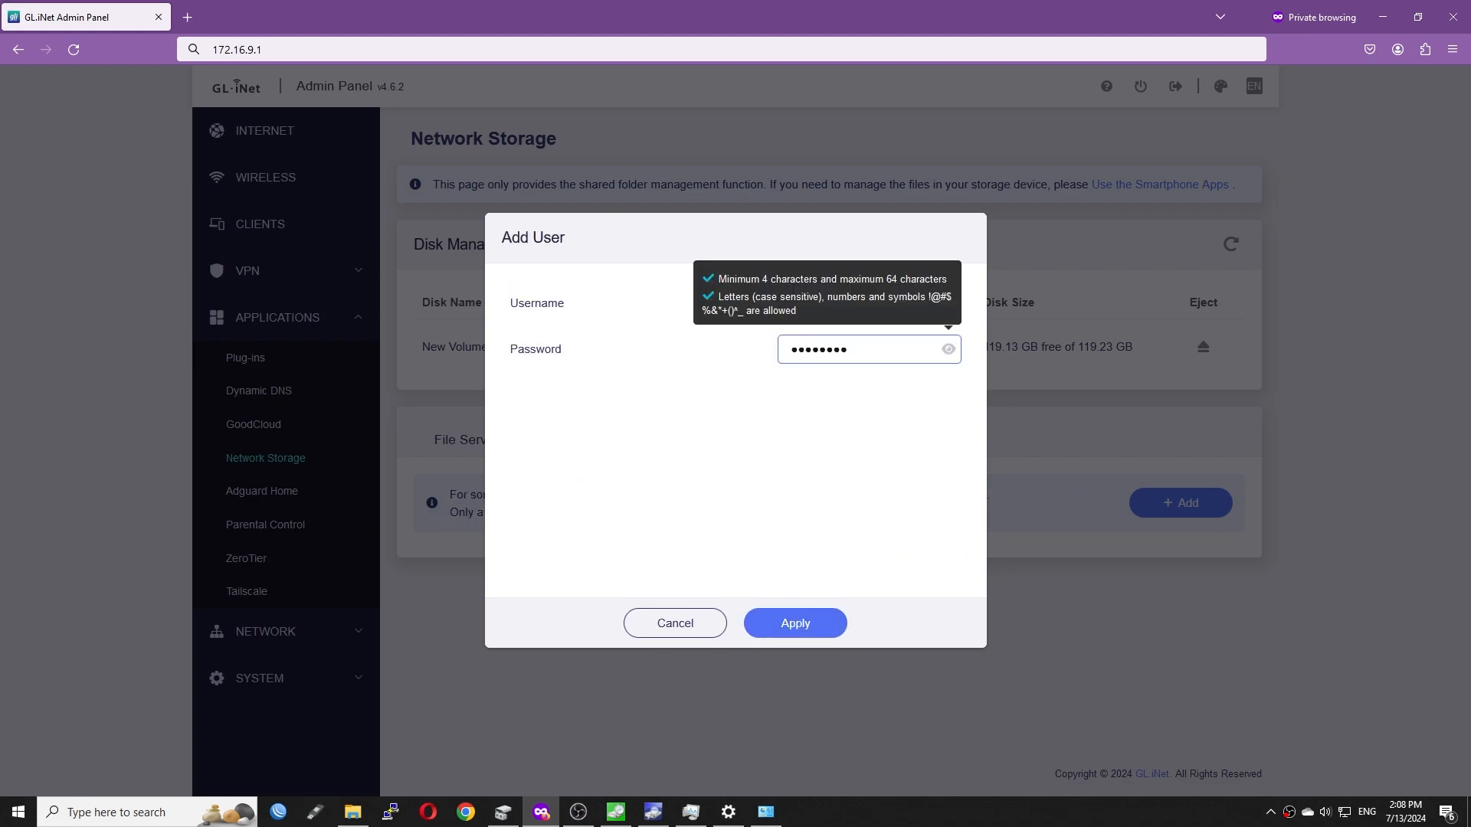
pyautogui.click(793, 623)
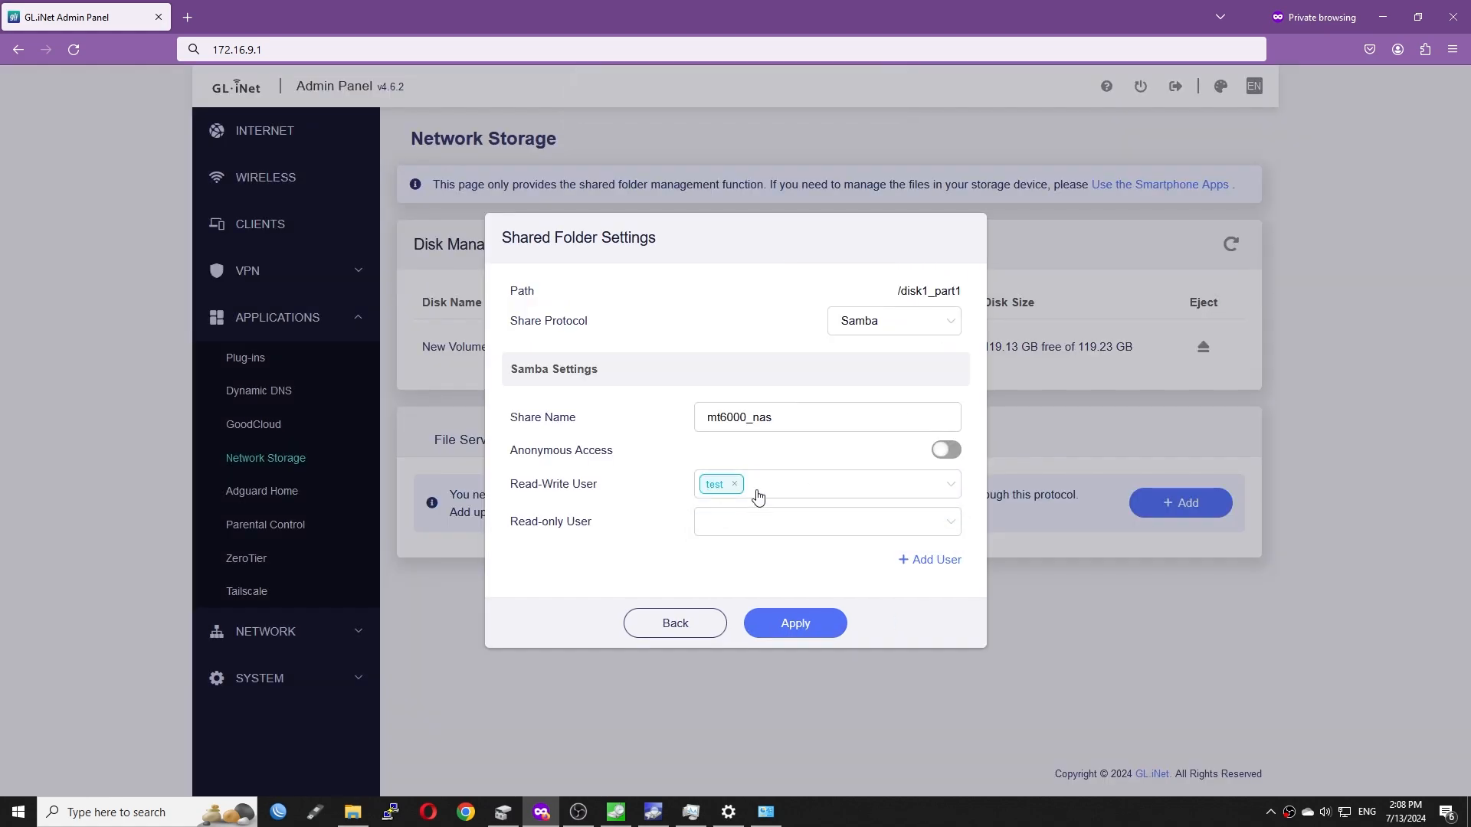
pyautogui.click(793, 623)
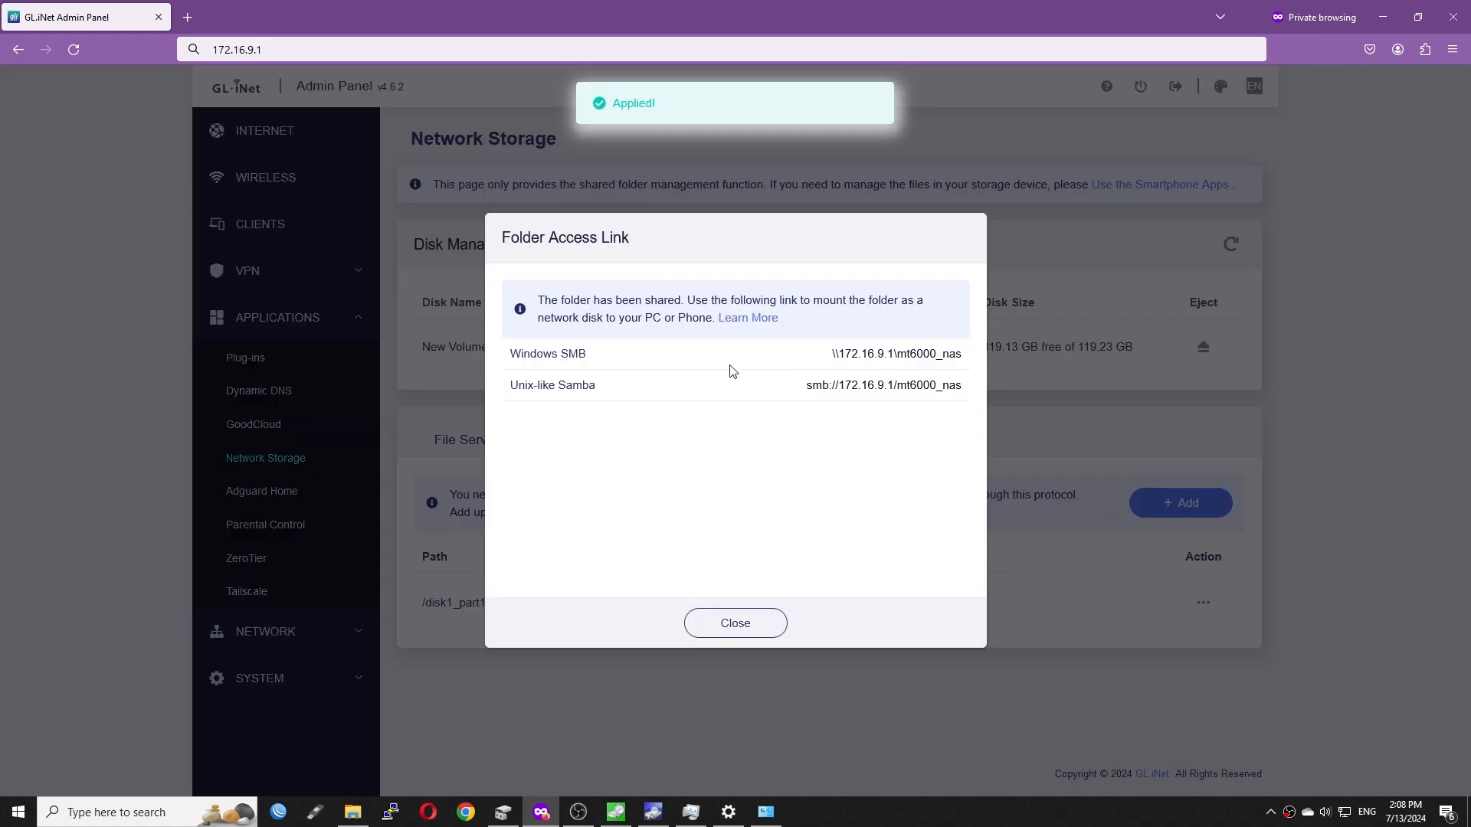
pyautogui.click(352, 812)
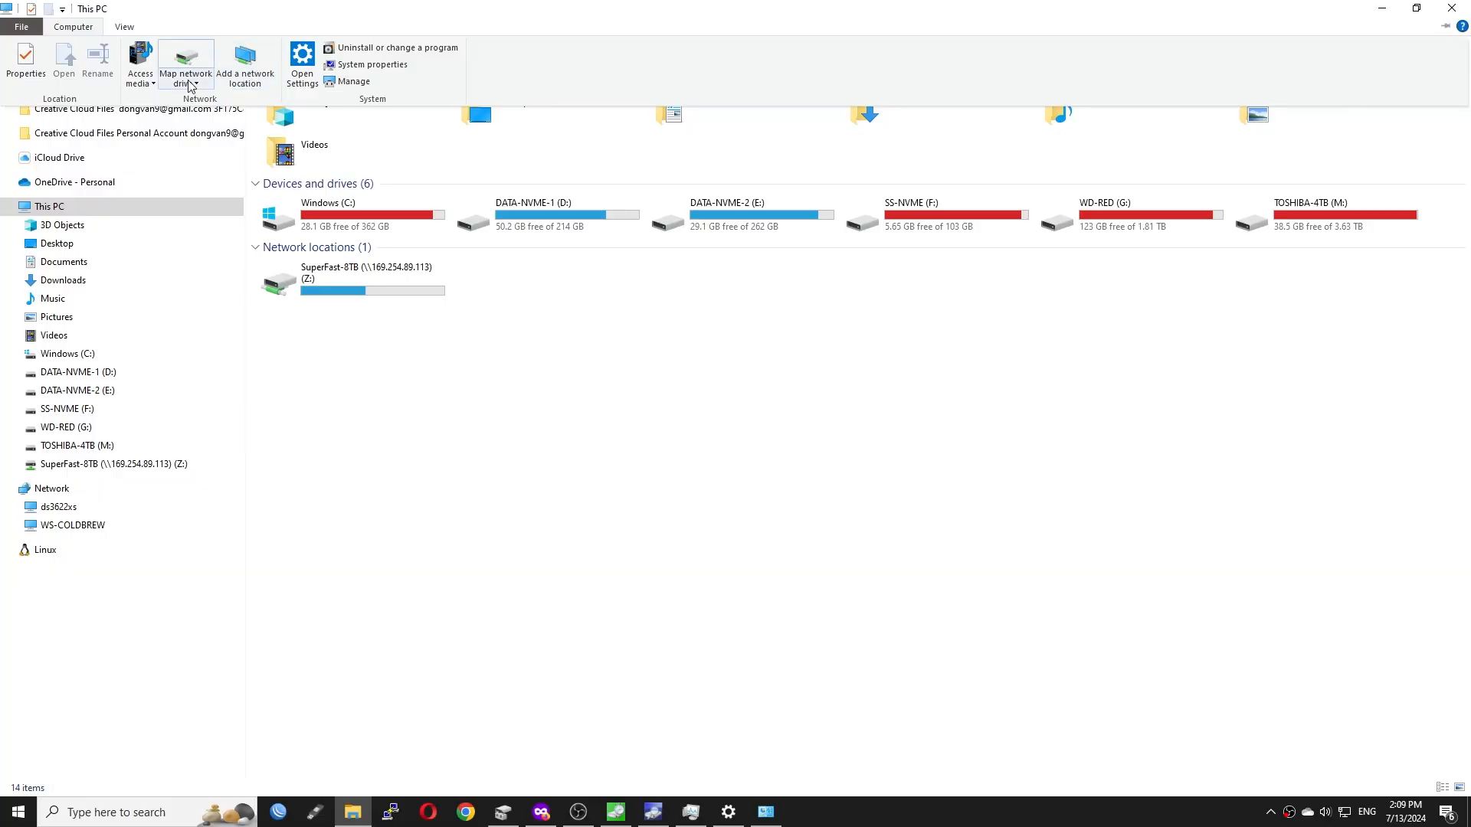
# Map \\172.16.9.1\mt6000_nas in Windows as network drive Y: using different credentials
pyautogui.click(185, 66)
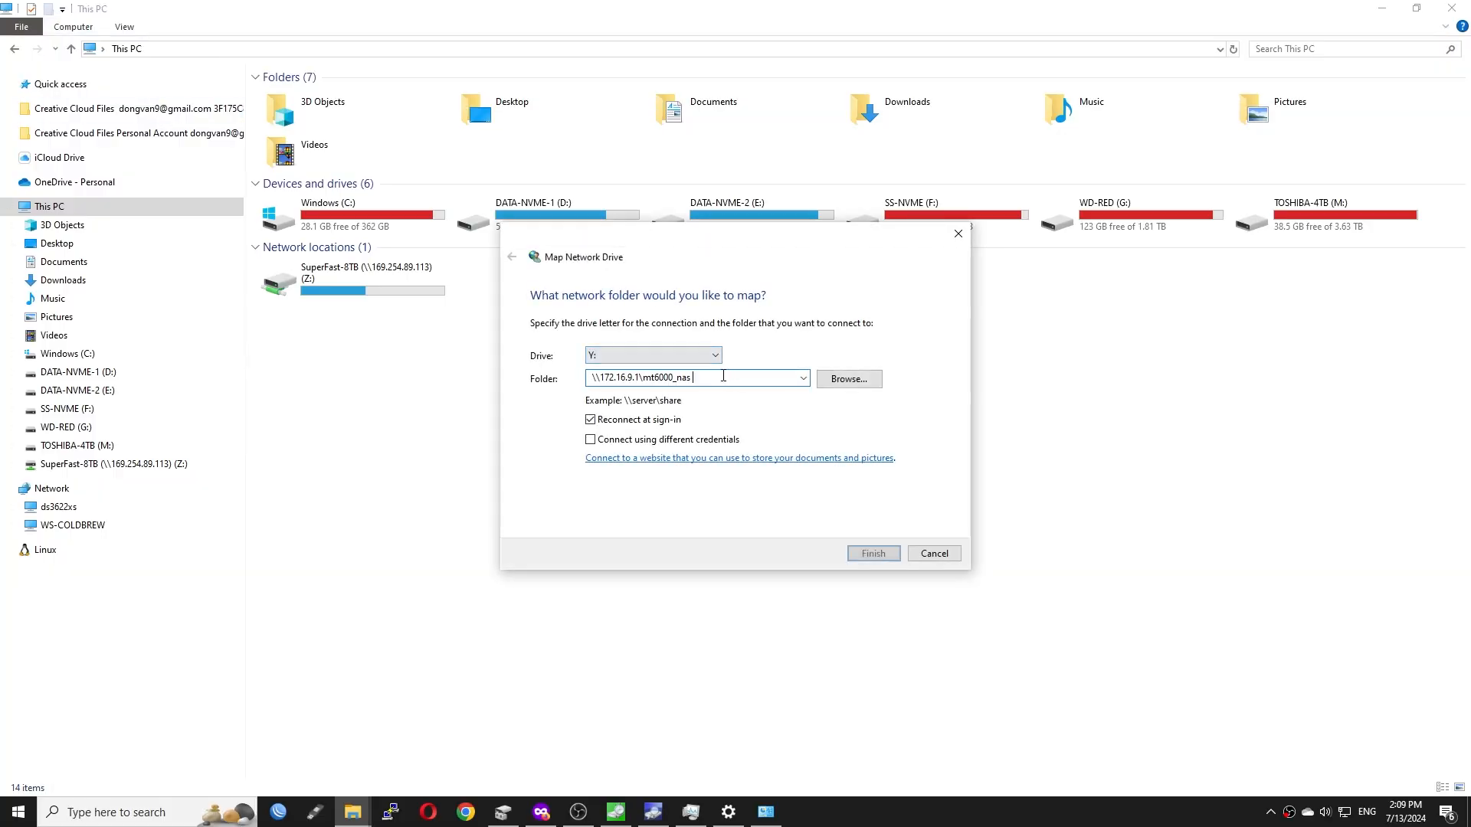
pyautogui.click(872, 554)
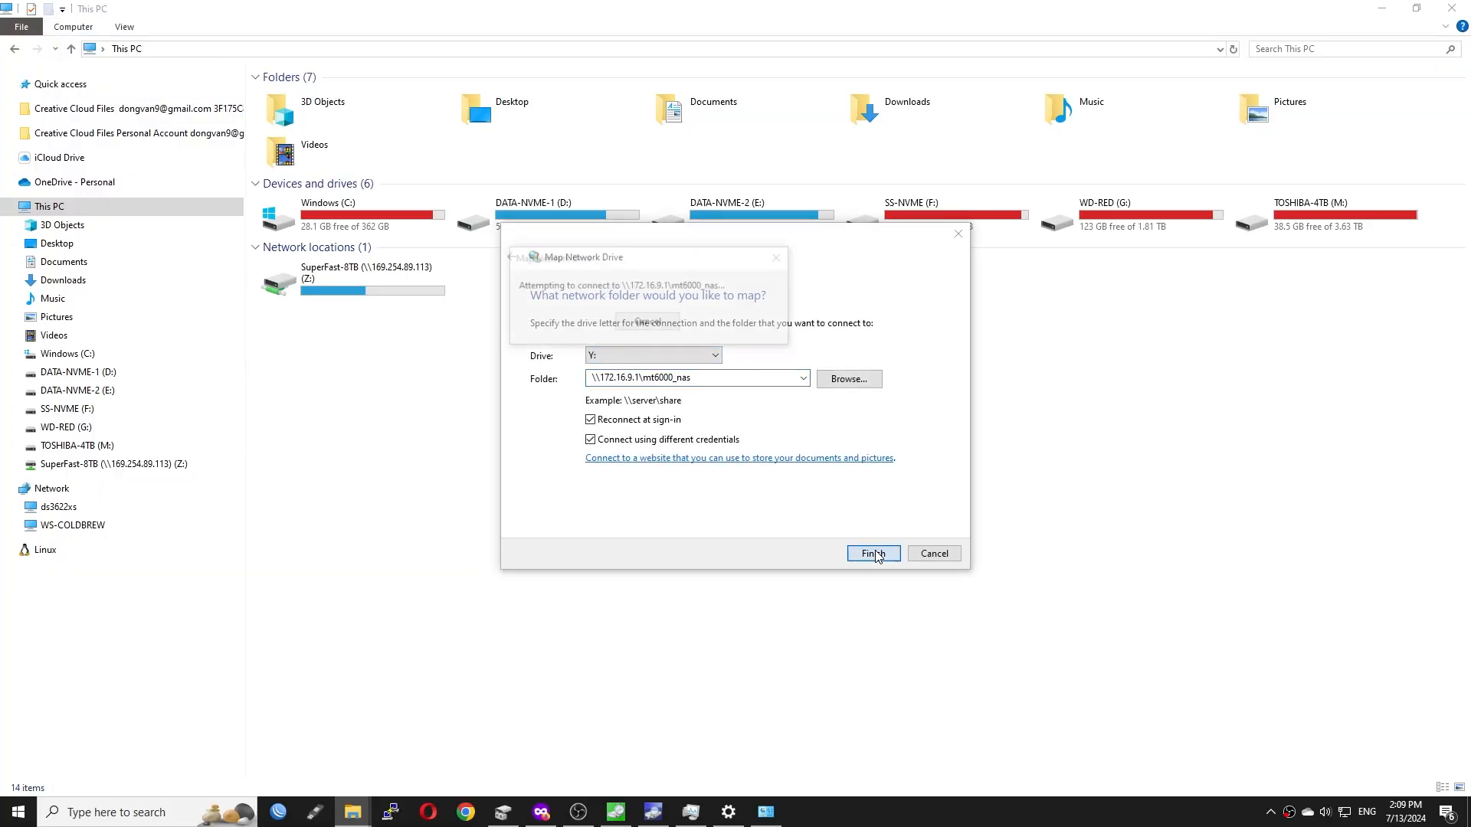
pyautogui.click(872, 553)
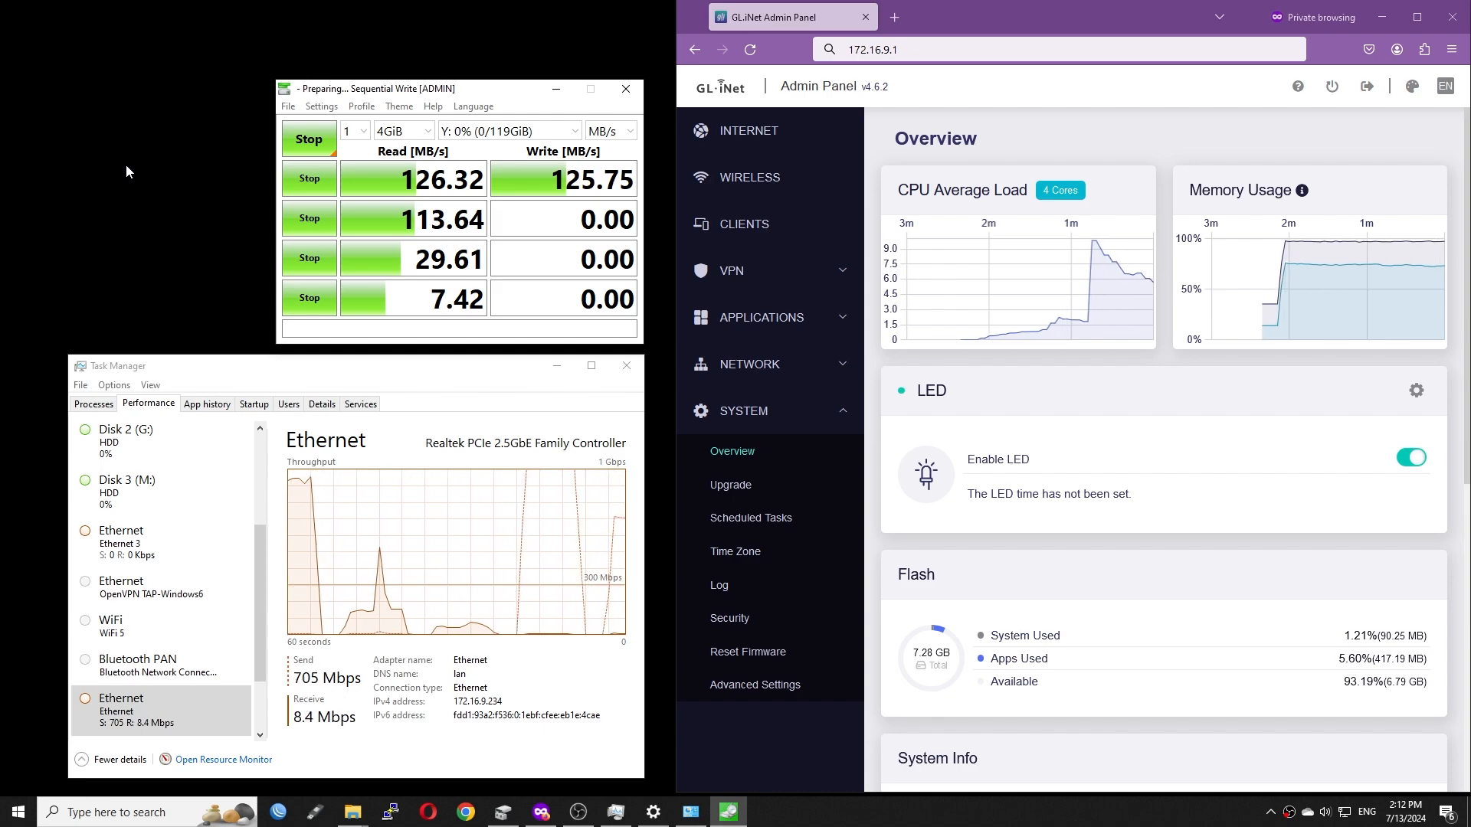
pyautogui.moveTo(1316, 269)
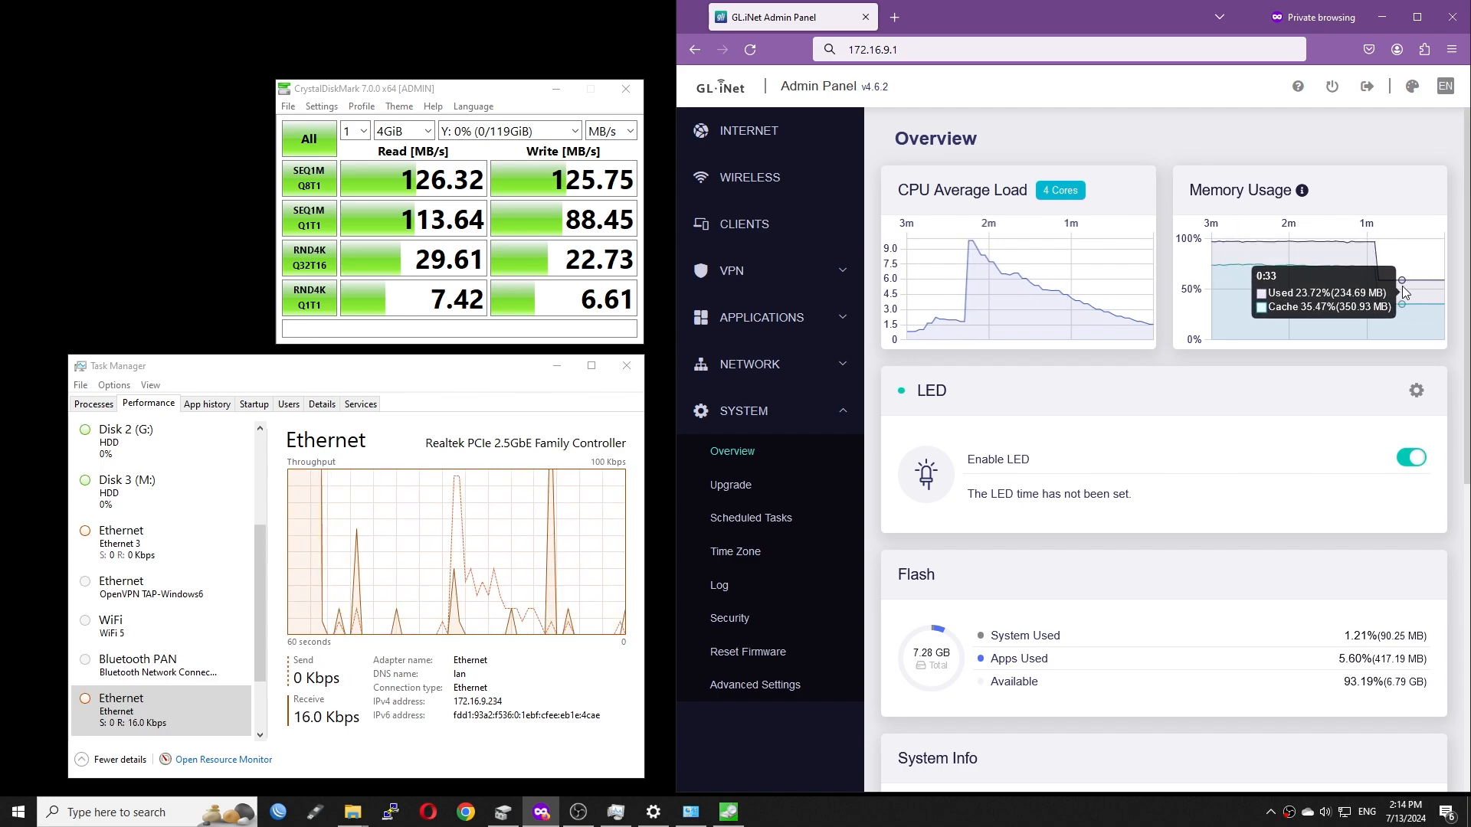
pyautogui.moveTo(765, 317)
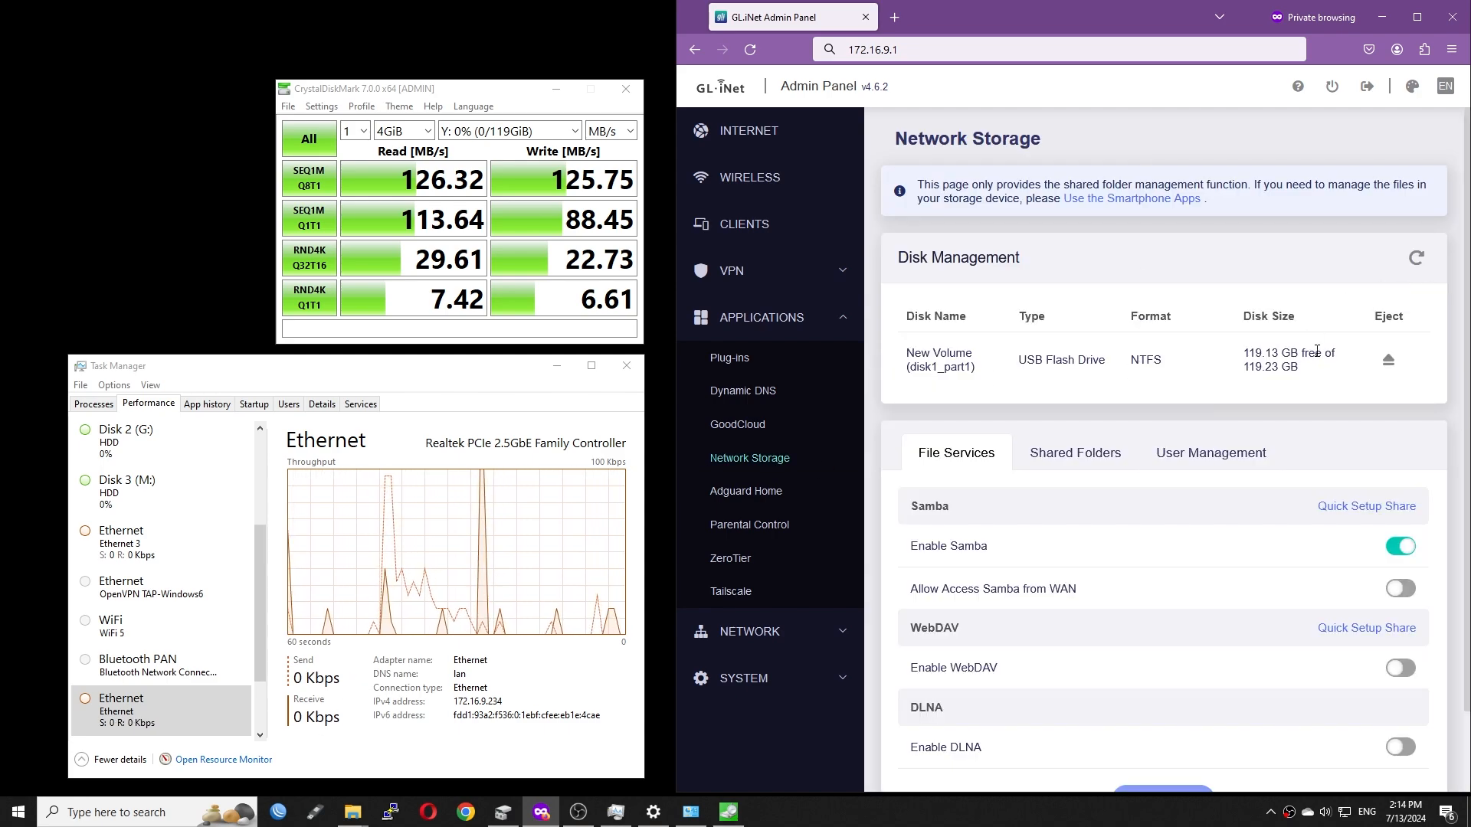
# Finish the CrystalDiskMark run on drive Y: showing about 126 MB/s sequential read and write
pyautogui.doubleClick(1145, 359)
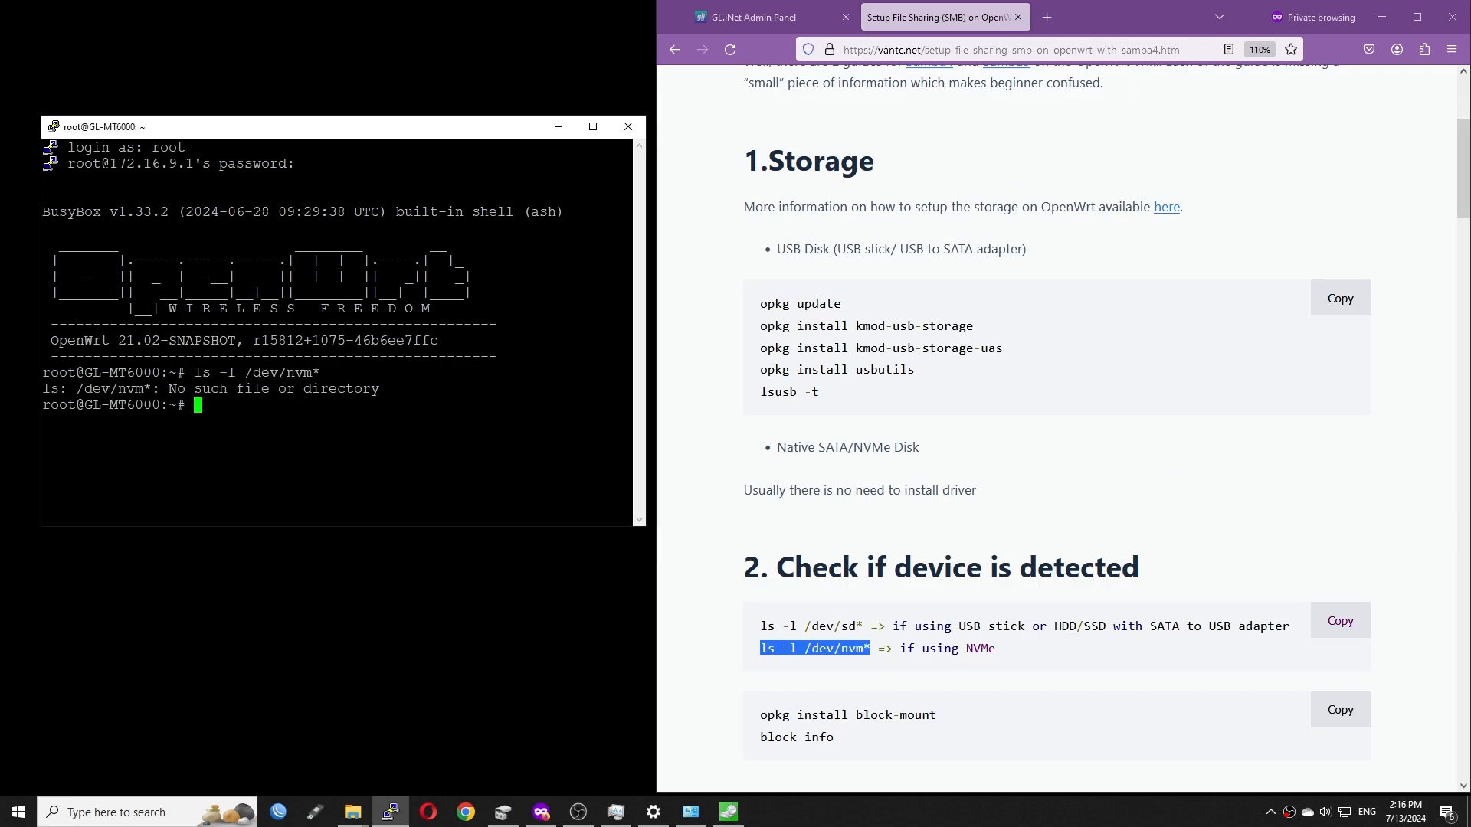
# Return to the router admin panel and refresh Disk Management to redetect the disk
pyautogui.click(751, 17)
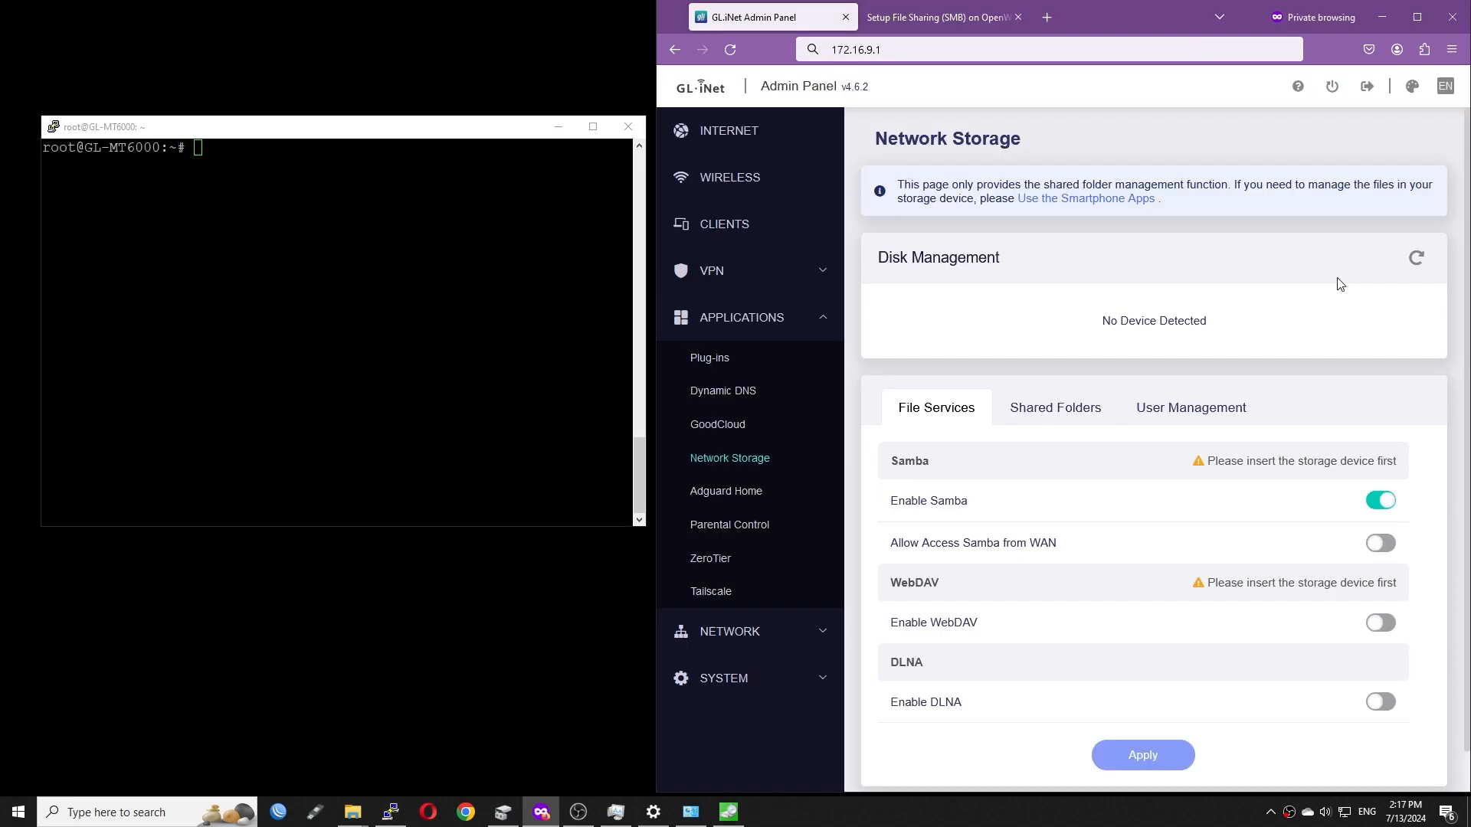
pyautogui.click(938, 16)
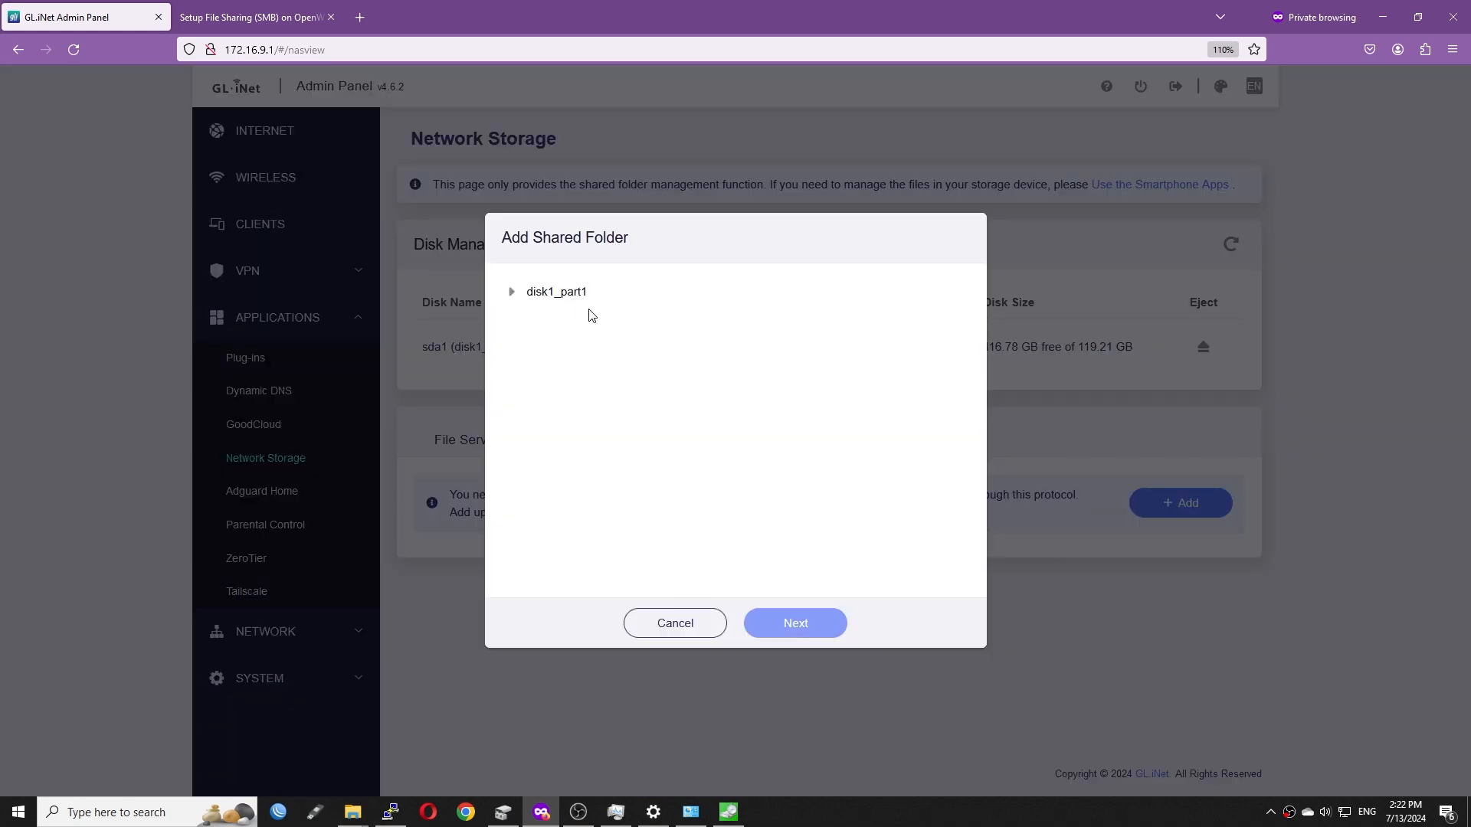
# Share disk1_part1 again as mt6000_nas with test as the read-write user
pyautogui.click(794, 623)
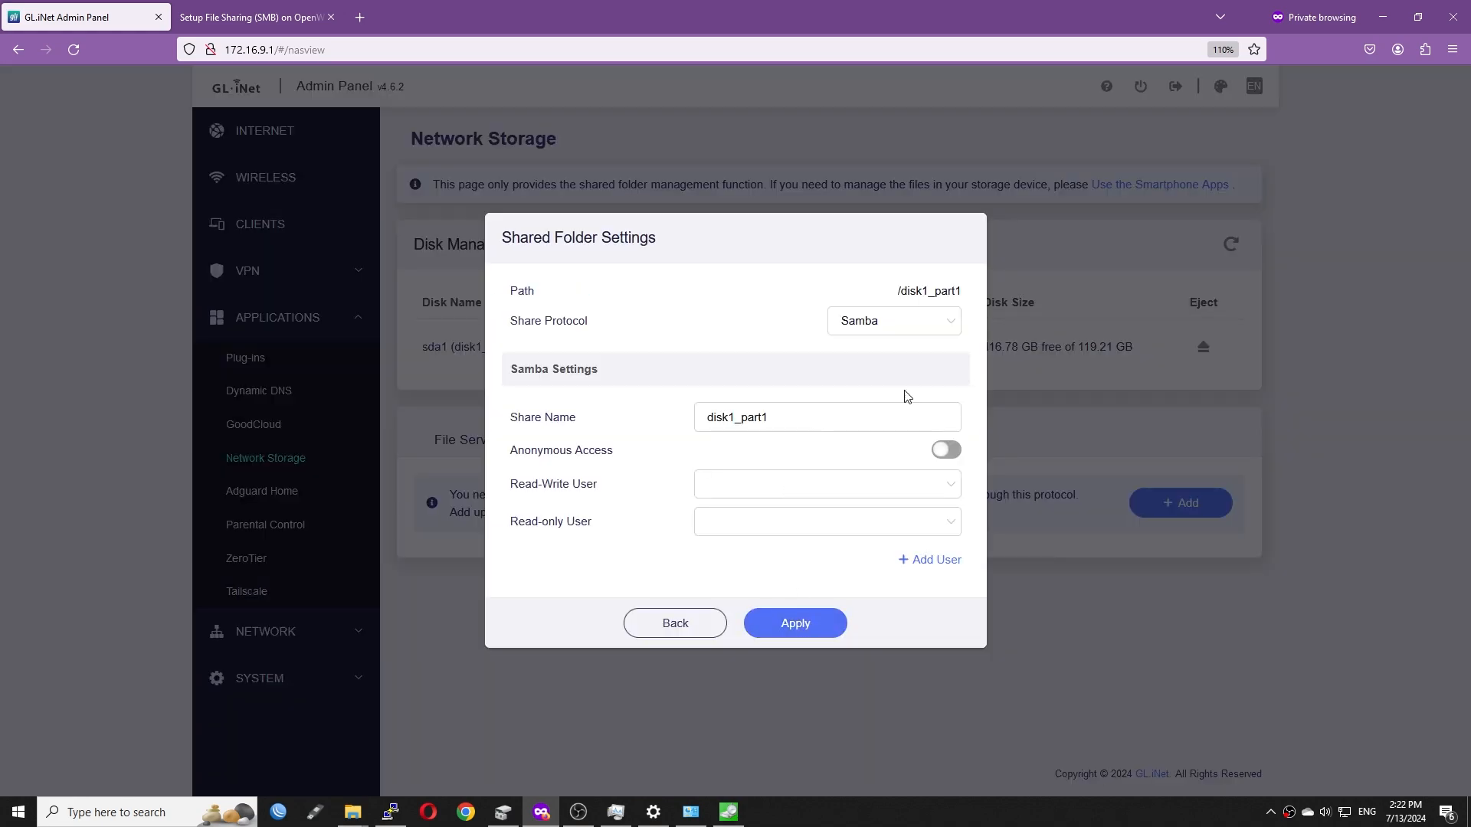
pyautogui.click(825, 484)
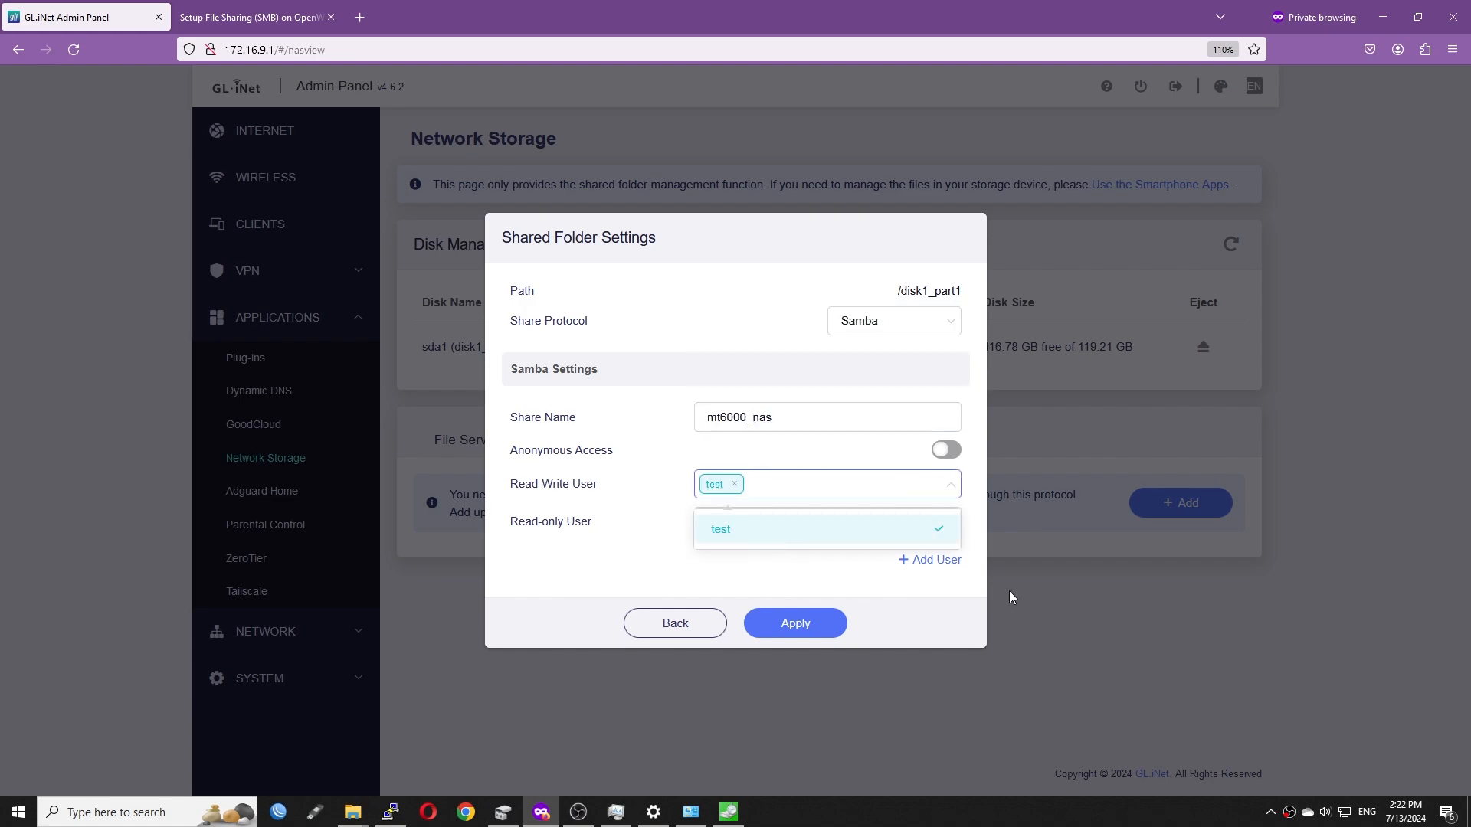
pyautogui.click(794, 623)
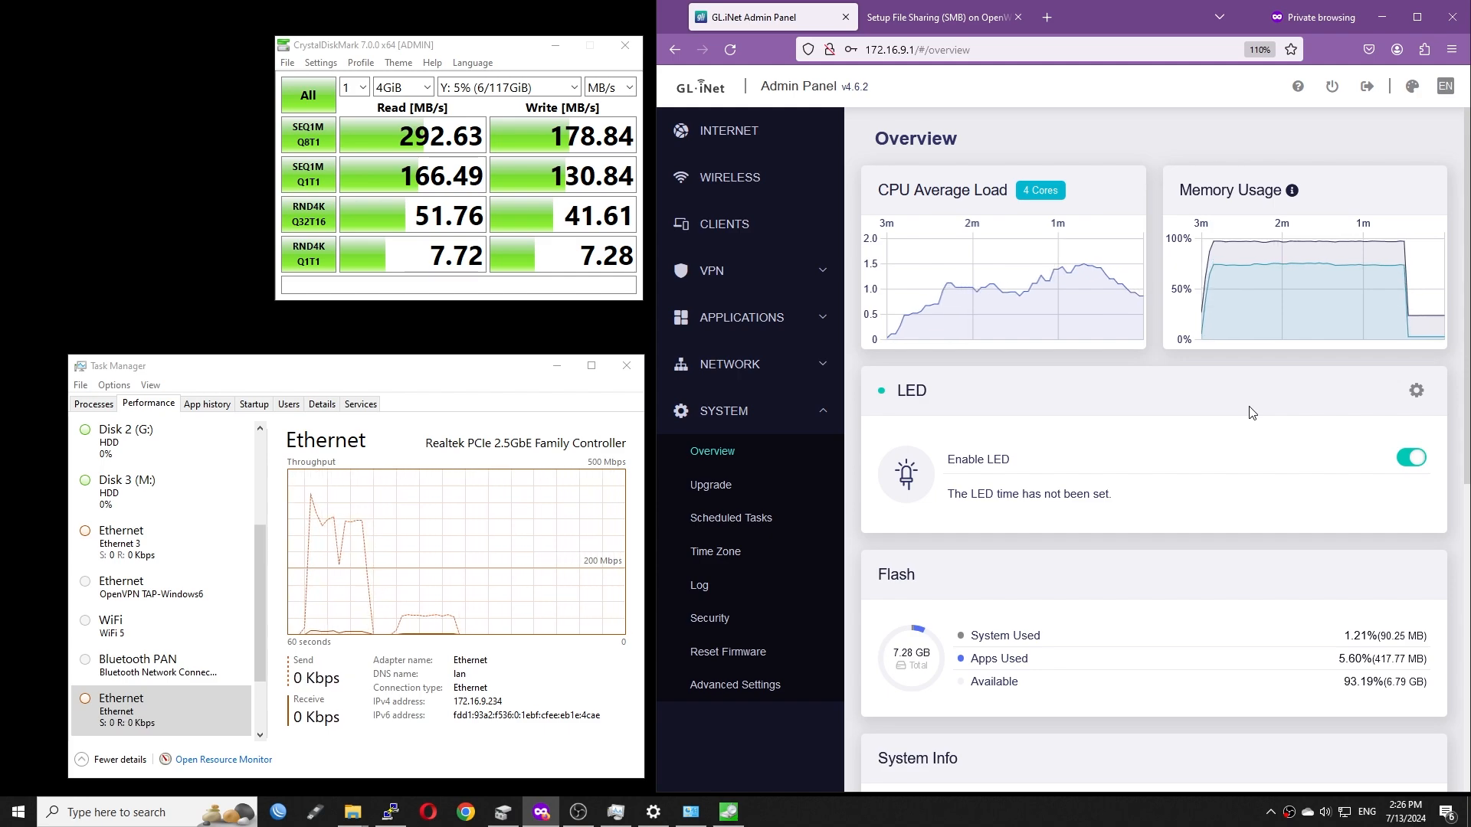
pyautogui.moveTo(441, 136)
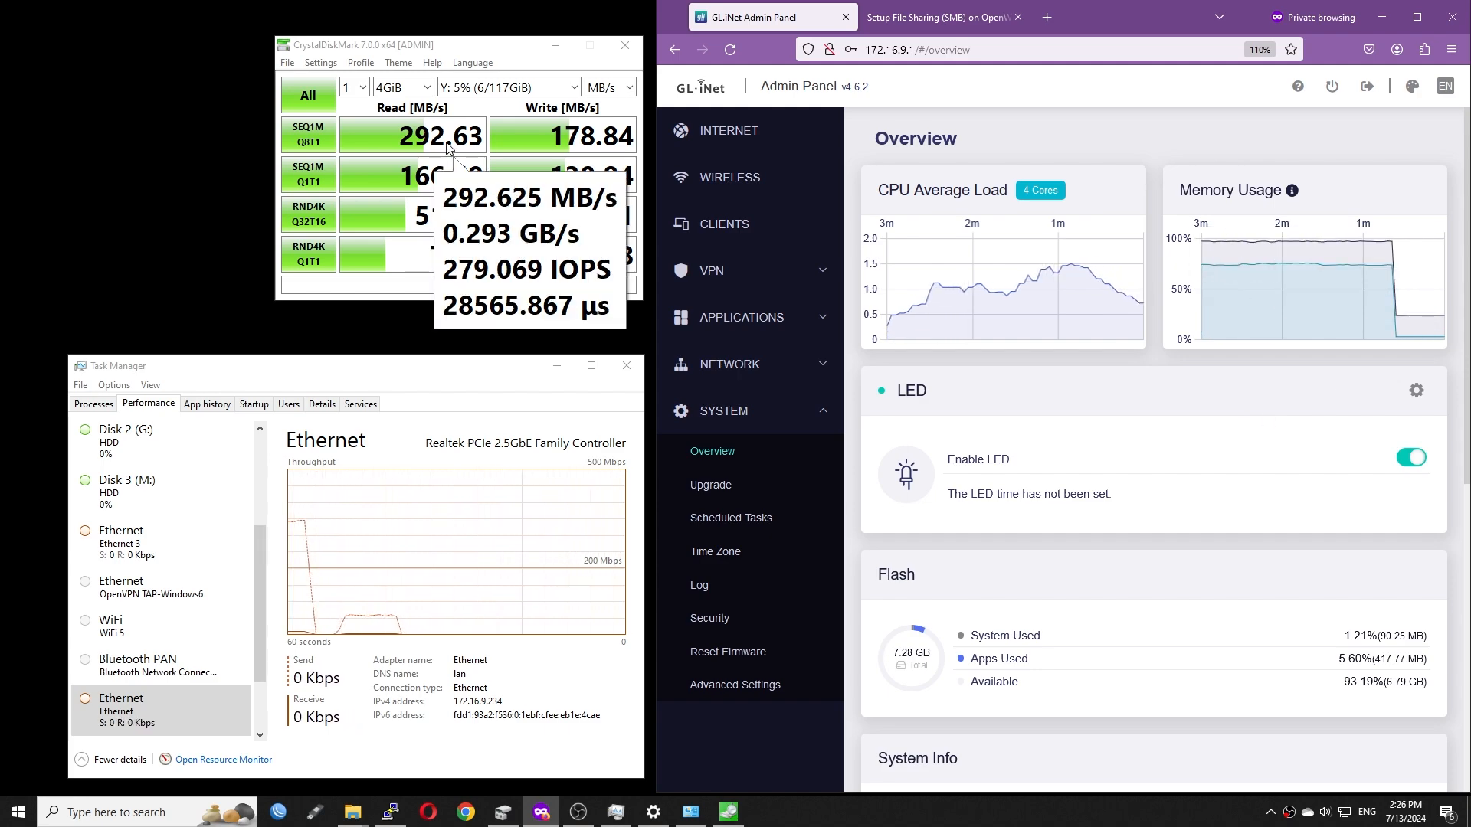
pyautogui.moveTo(473, 399)
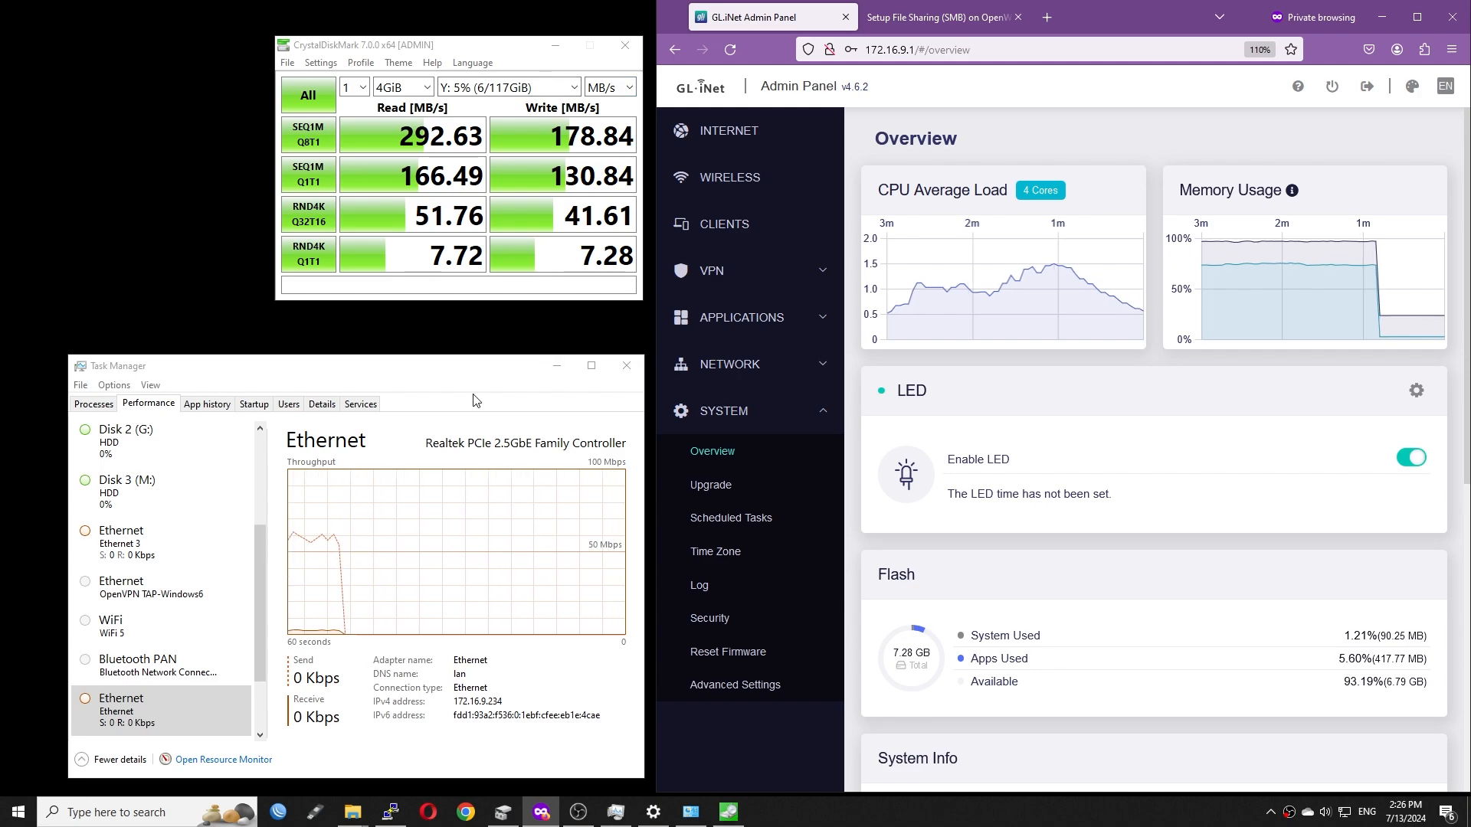